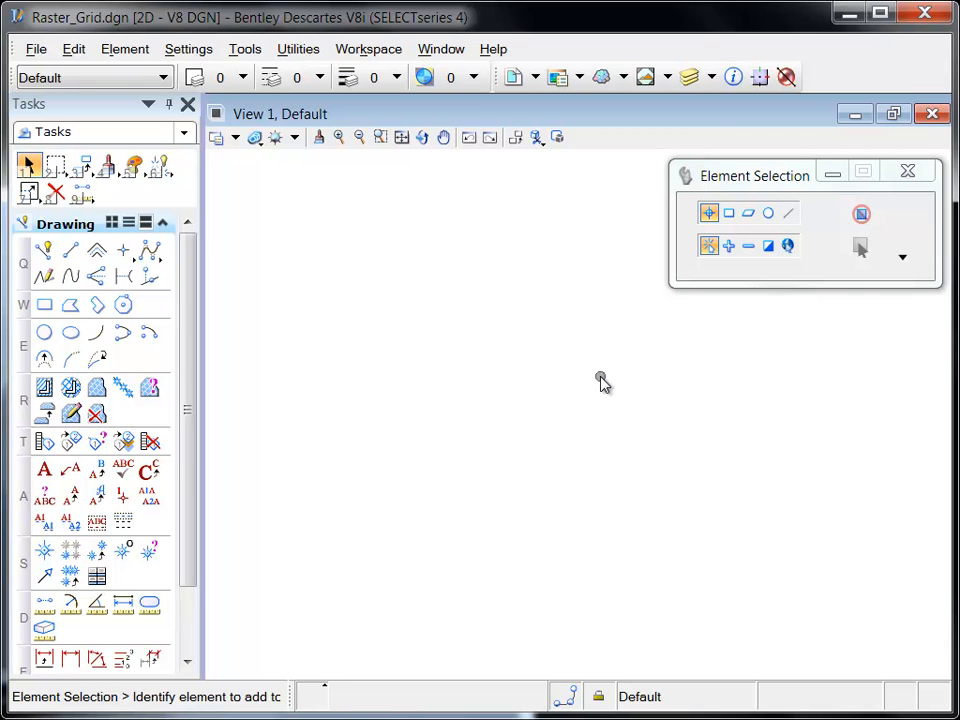
{"action": "mouse_move", "coordinate": [558, 77]}
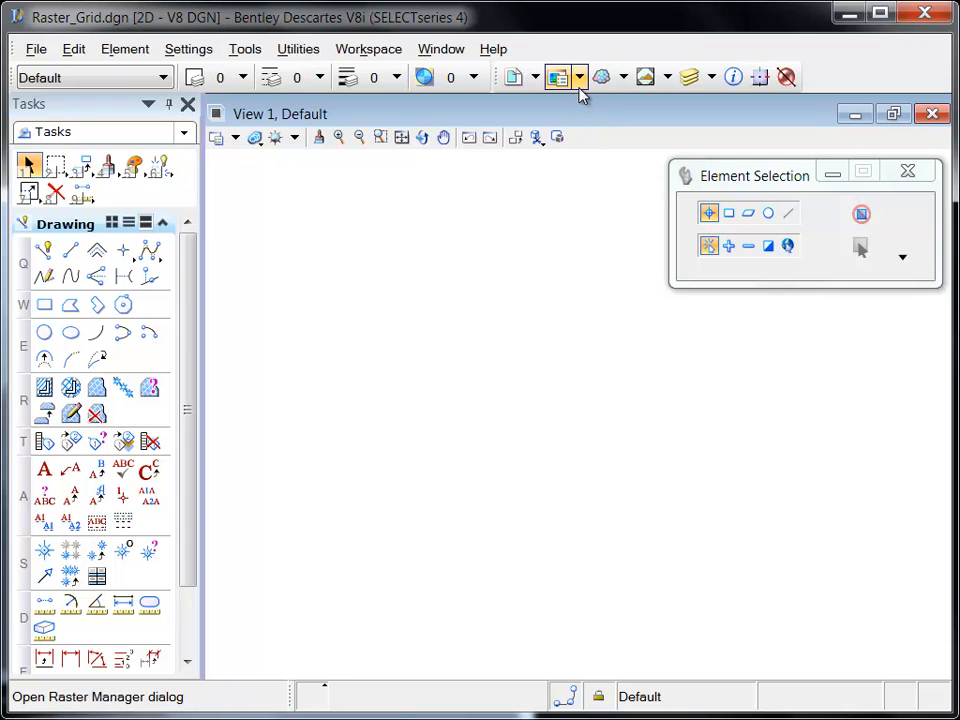
Step: Open Raster Manager and its File menu to reach Attach Raster Grid
{"action": "left_click", "coordinate": [558, 77]}
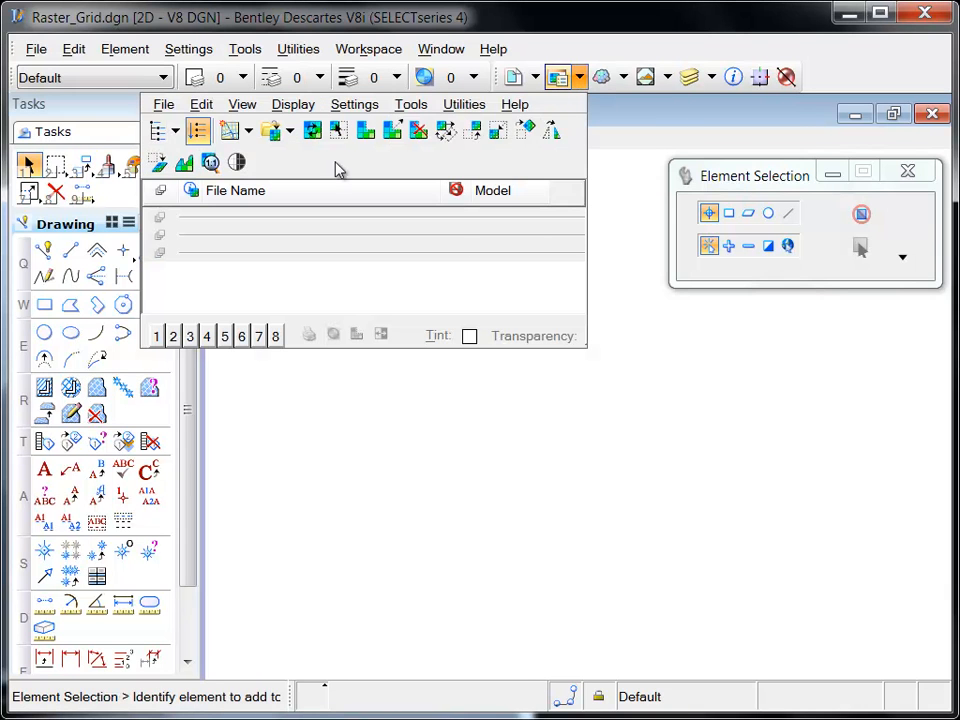
{"action": "left_click", "coordinate": [163, 104]}
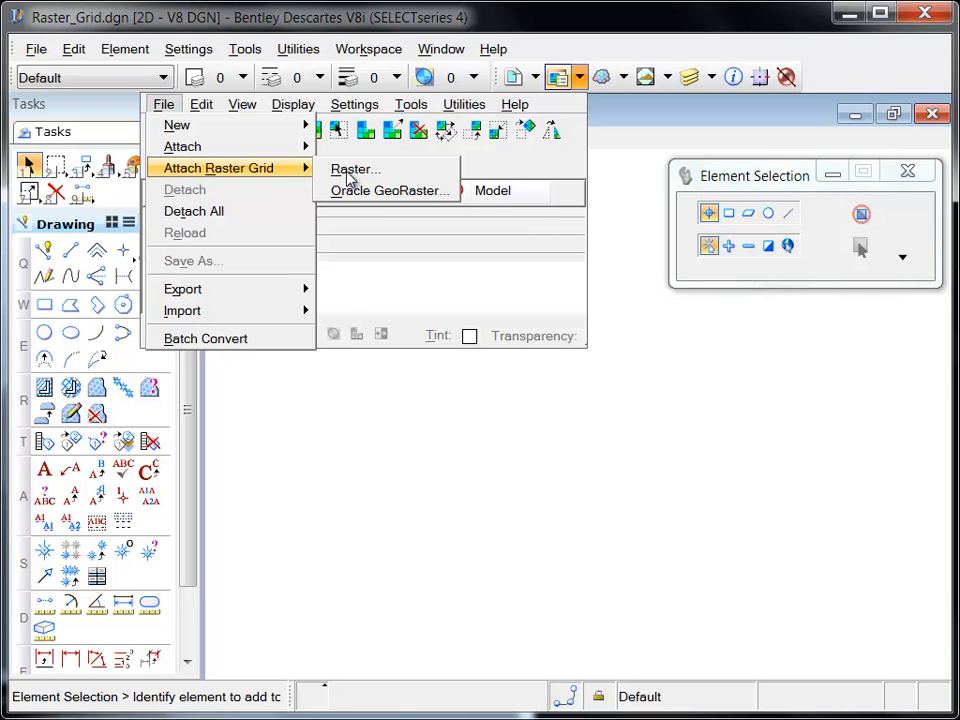
Step: Attach the w001001.adf elevation grid as a raster
{"action": "left_click", "coordinate": [355, 169]}
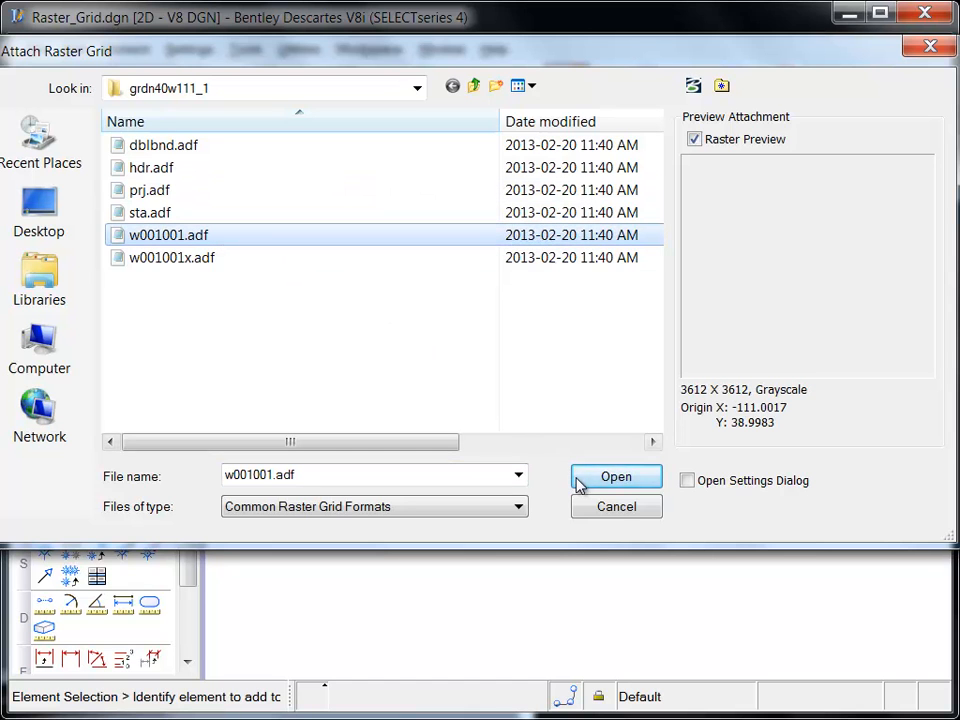
{"action": "left_click", "coordinate": [616, 480]}
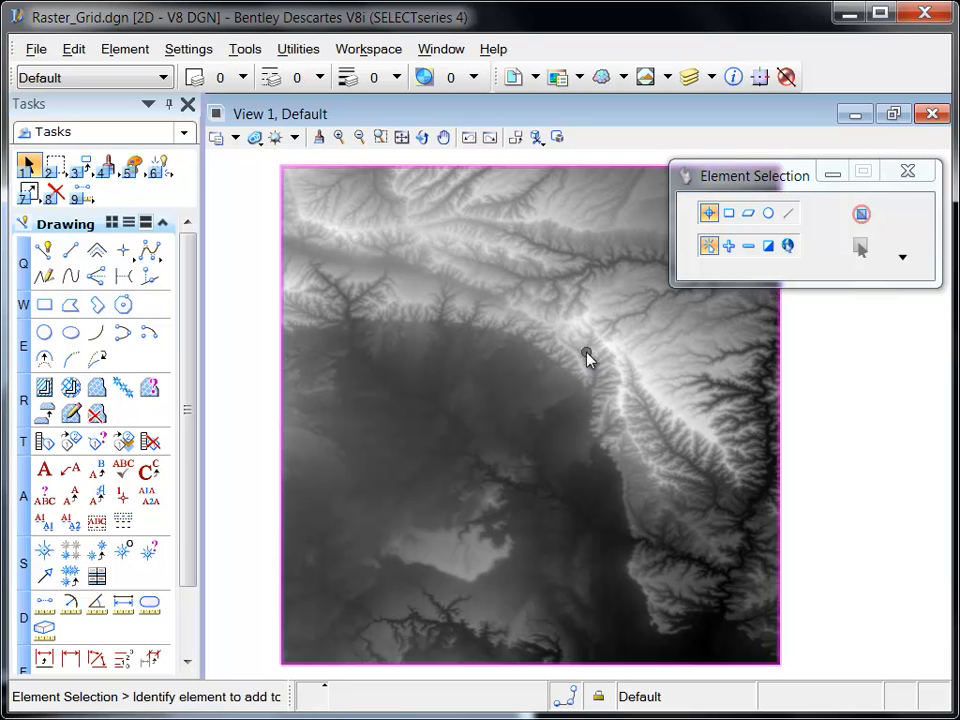
Step: Open Thematic Set for the w001001.adf raster from Raster Manager
{"action": "left_click", "coordinate": [557, 77]}
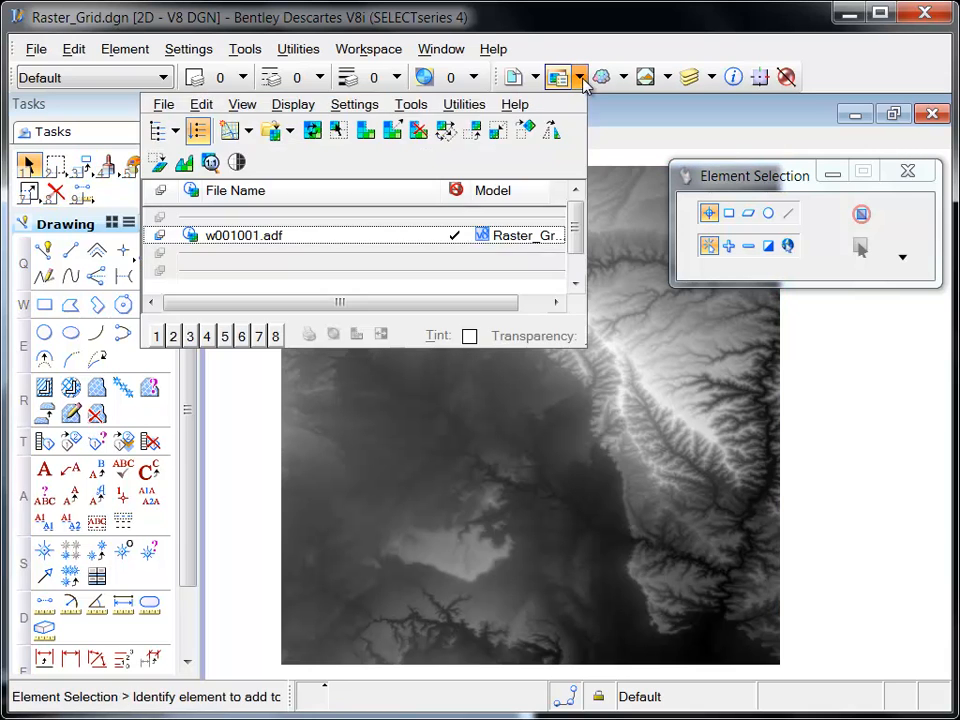
{"action": "left_click", "coordinate": [244, 235]}
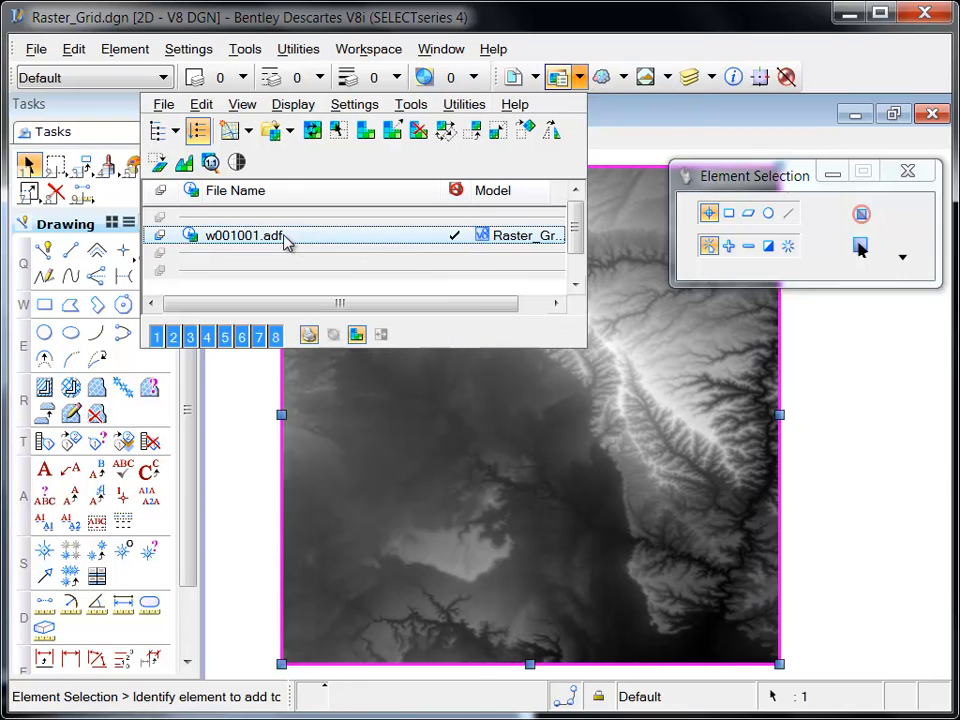
{"action": "right_click", "coordinate": [240, 235]}
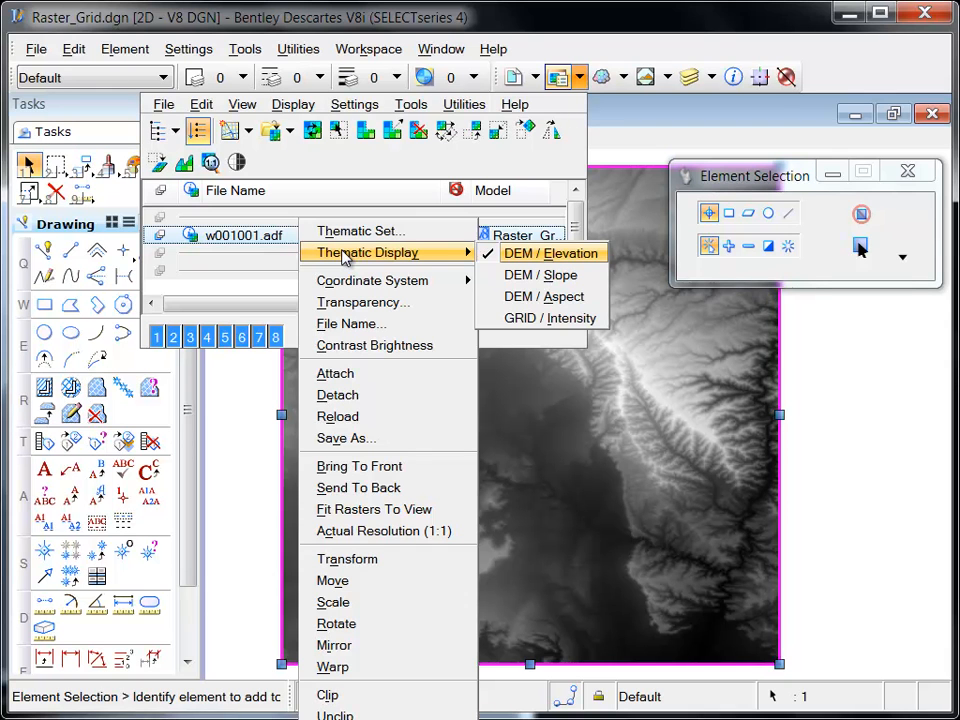
{"action": "left_click", "coordinate": [552, 252]}
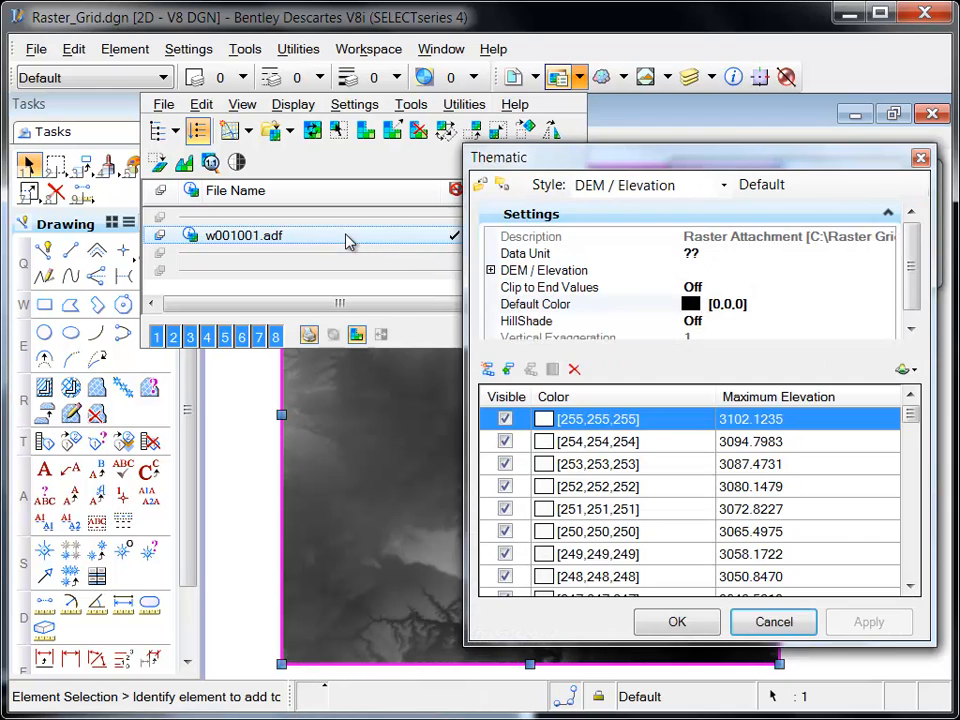
{"action": "mouse_move", "coordinate": [557, 328]}
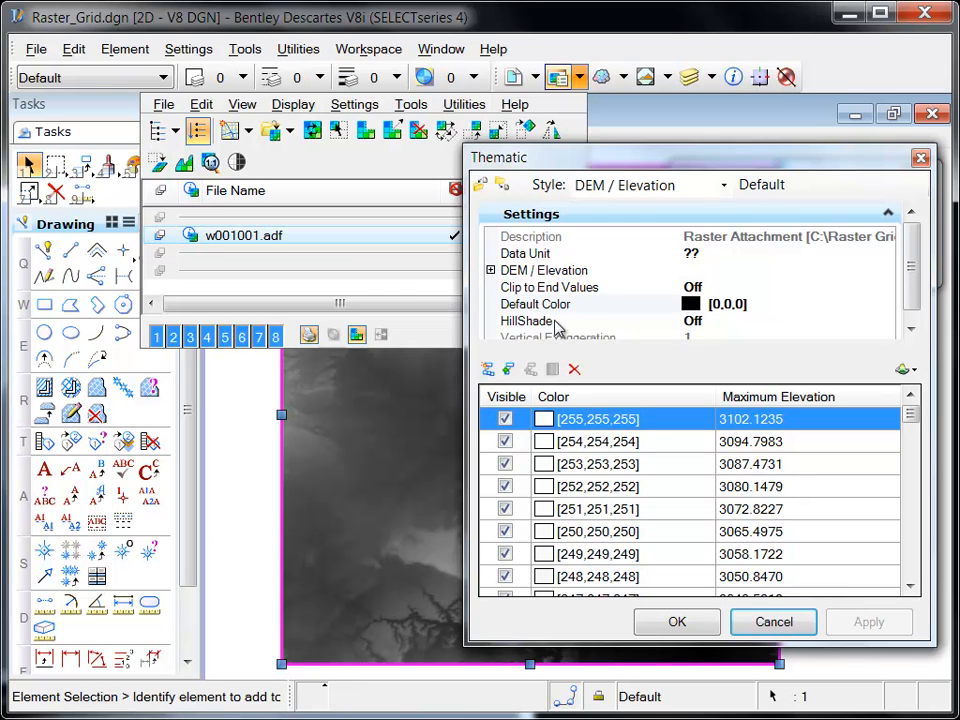
{"action": "mouse_move", "coordinate": [560, 327]}
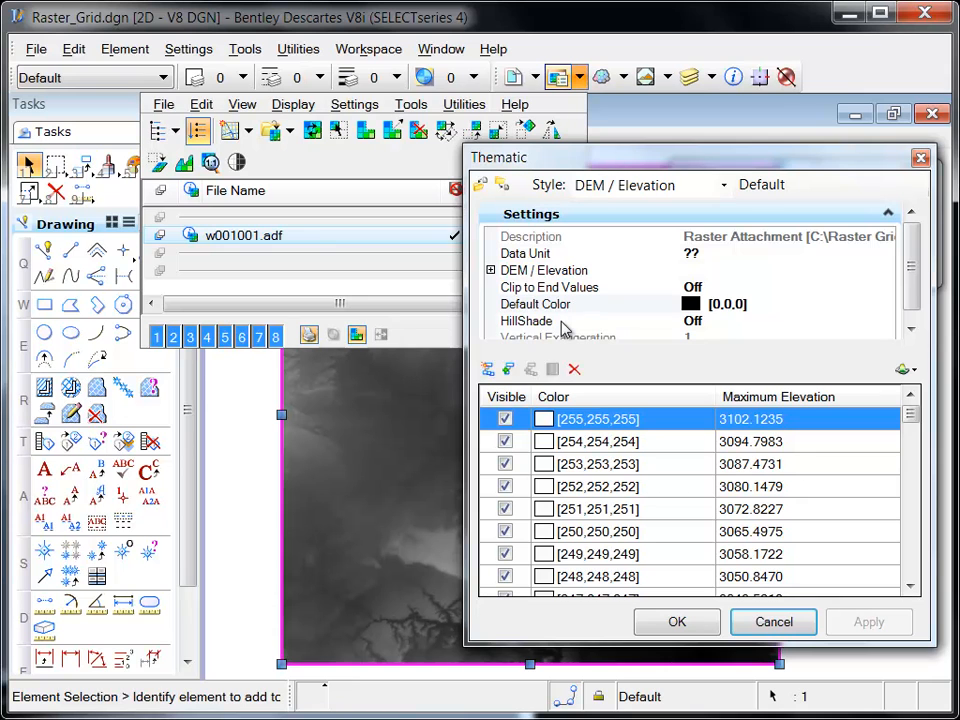
{"action": "mouse_move", "coordinate": [568, 330]}
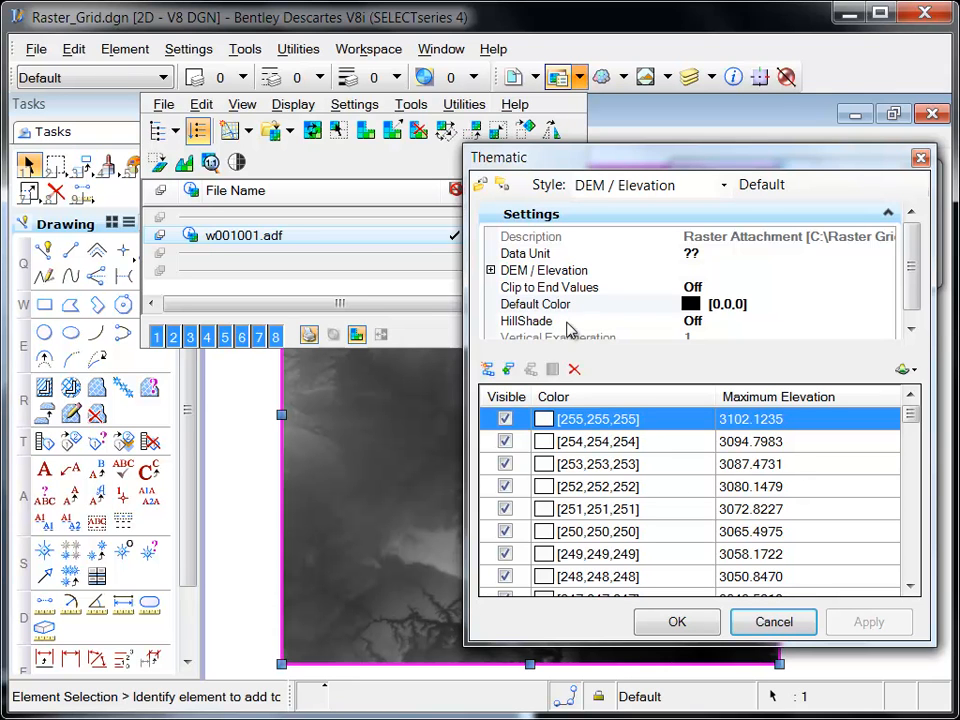
{"action": "mouse_move", "coordinate": [573, 331]}
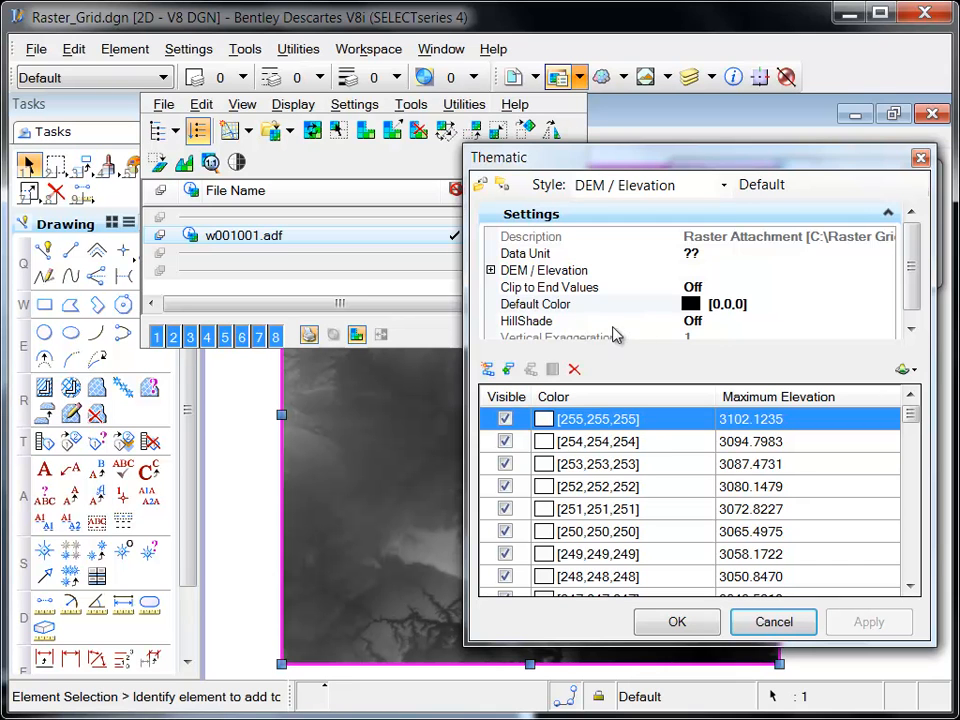
Step: Turn HillShade on with vertical exaggeration 5, apply and confirm
{"action": "left_click", "coordinate": [526, 320]}
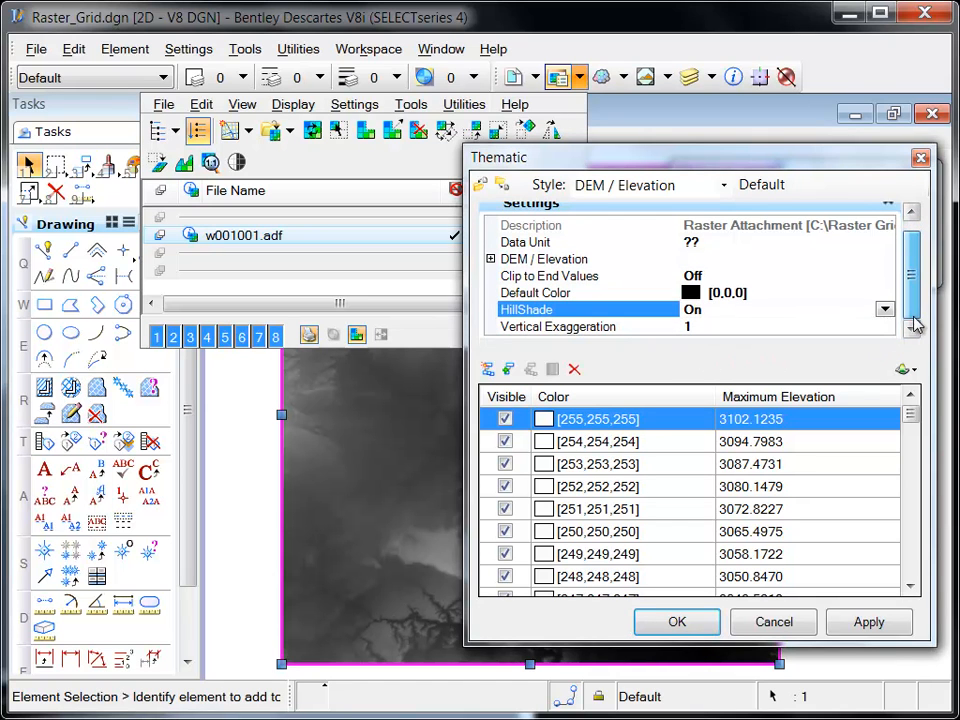
{"action": "left_click", "coordinate": [909, 328]}
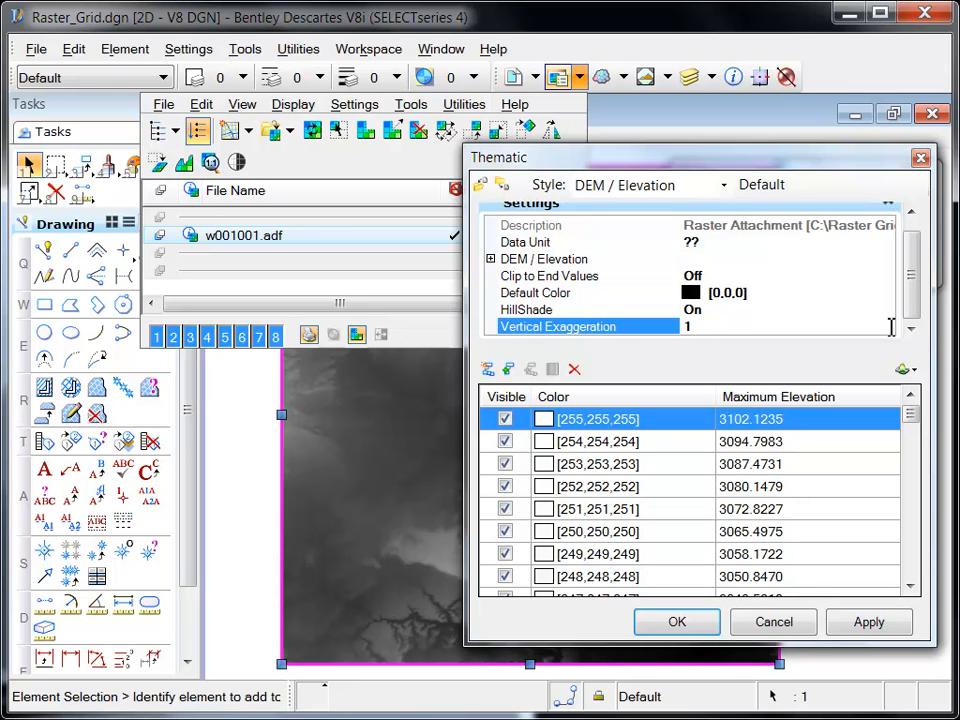
{"action": "left_click", "coordinate": [687, 326]}
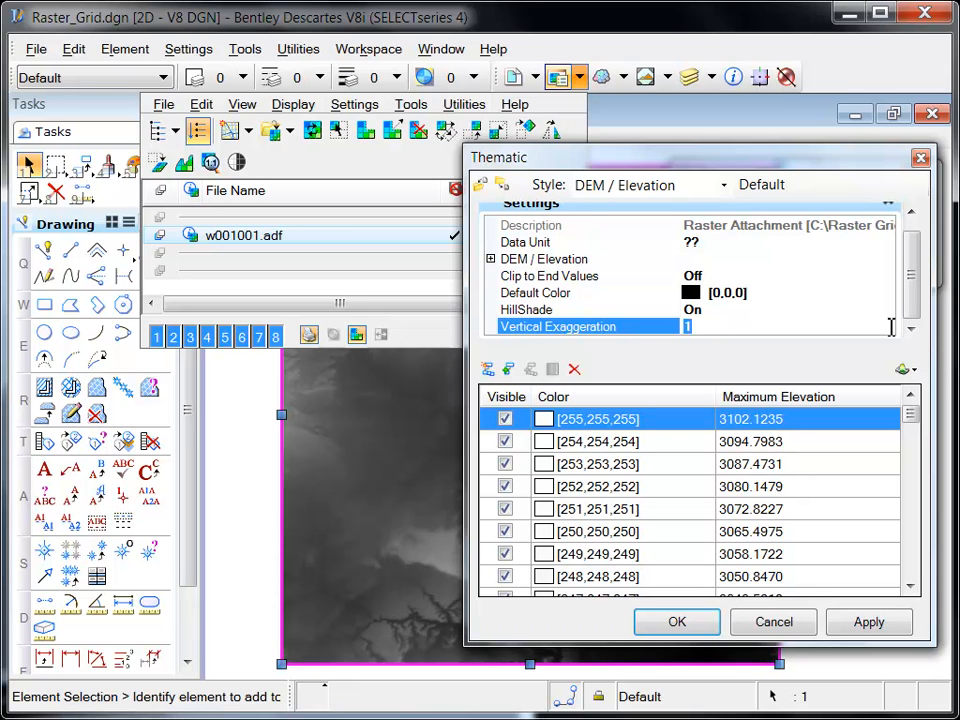
{"action": "type", "text": "5"}
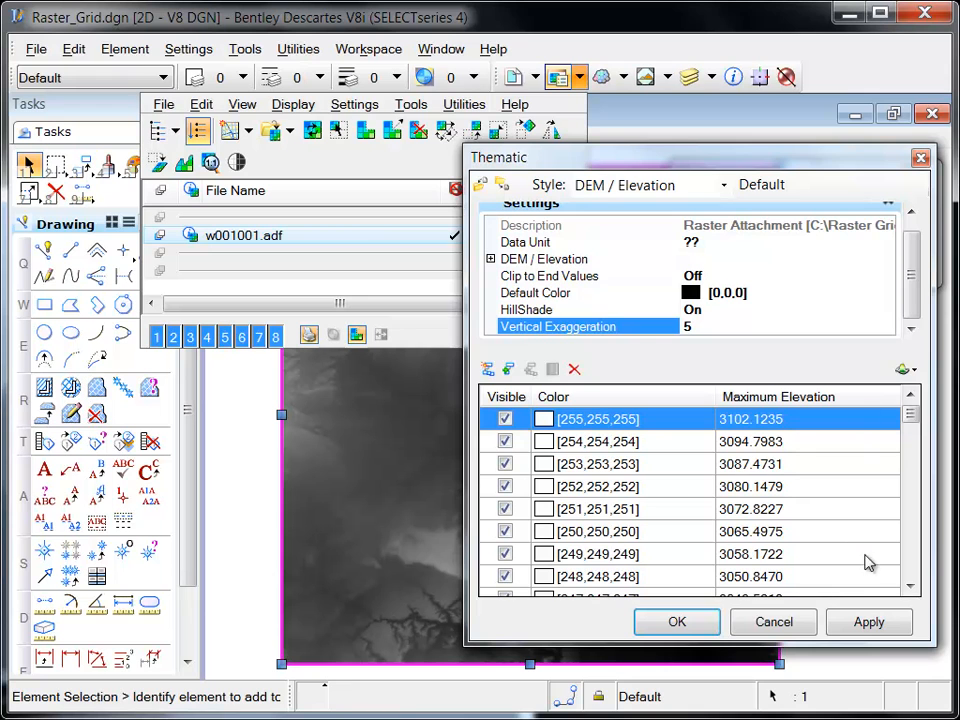
{"action": "left_click", "coordinate": [868, 621]}
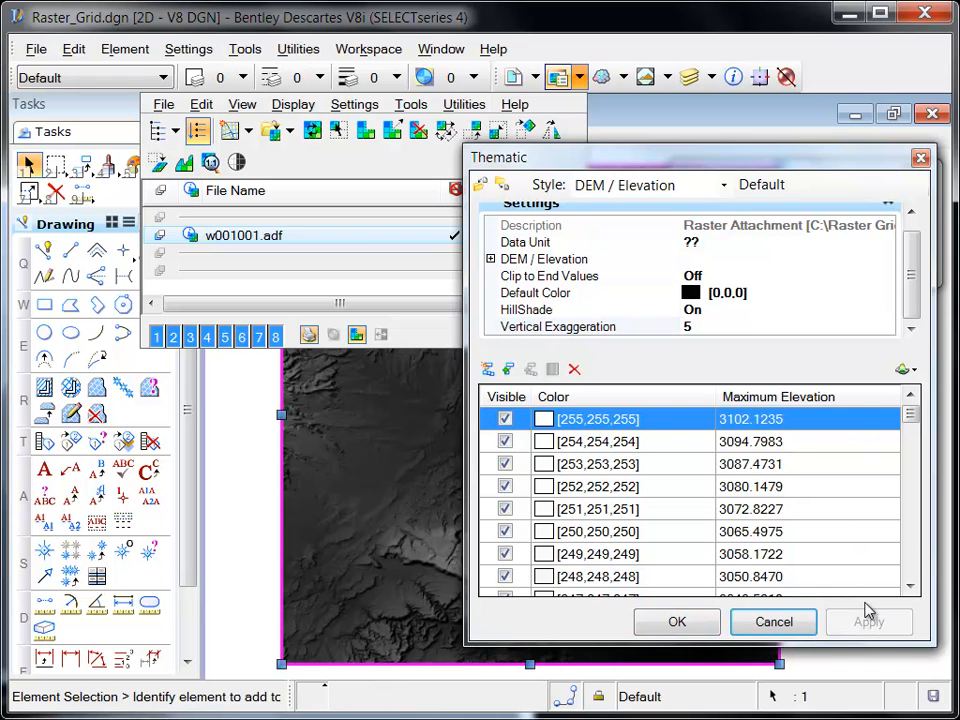
{"action": "left_click", "coordinate": [676, 621]}
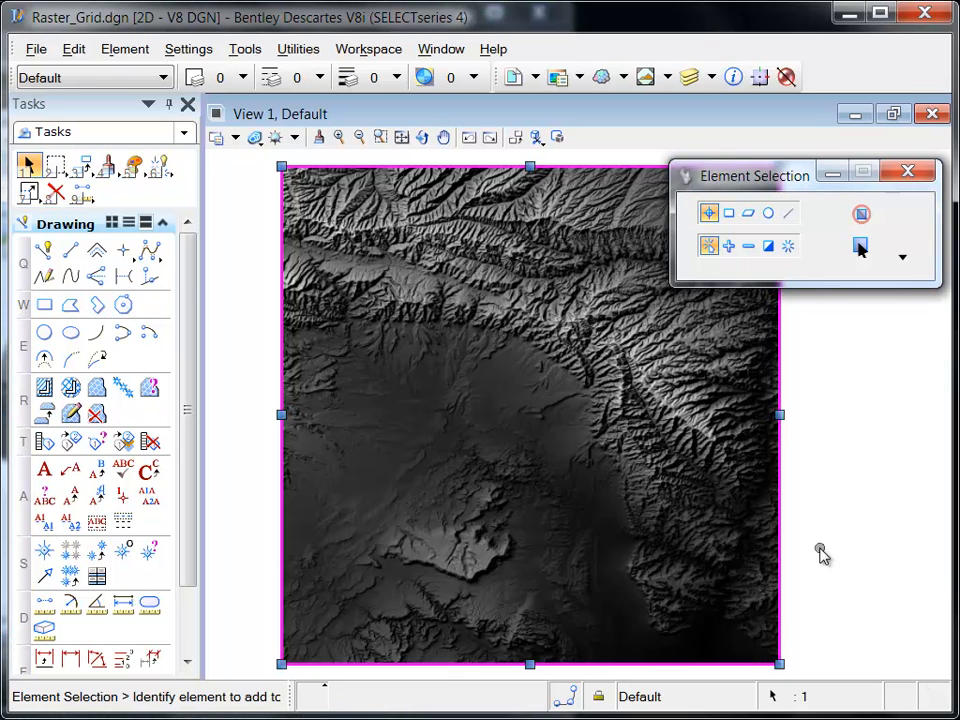
{"action": "mouse_move", "coordinate": [560, 77]}
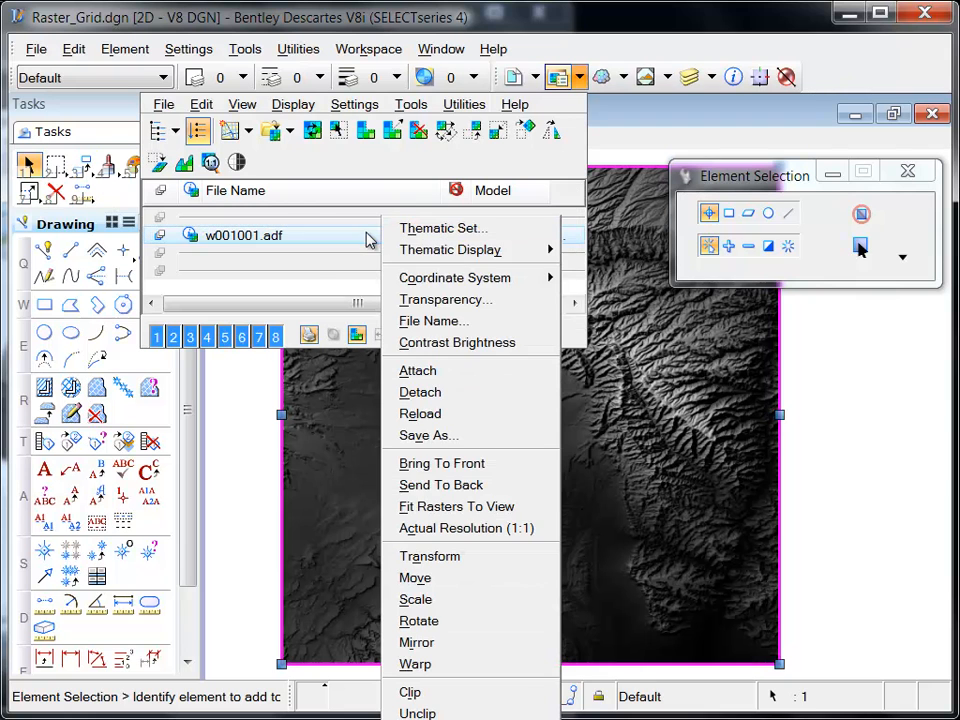
{"action": "mouse_move", "coordinate": [449, 249]}
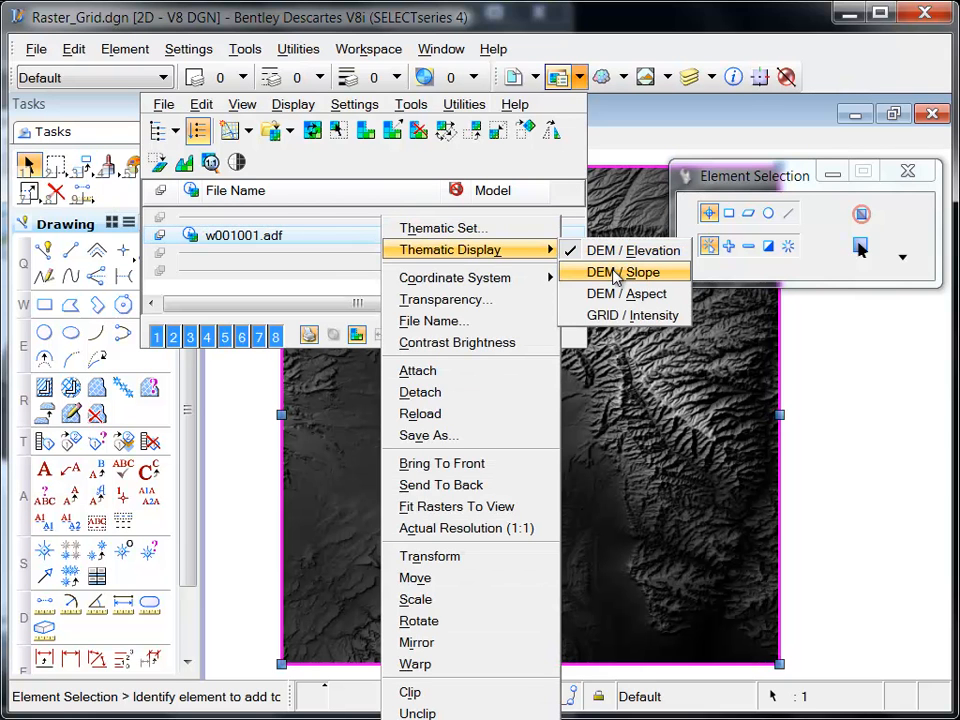
Step: Switch the raster's thematic display to DEM / Slope
{"action": "left_click", "coordinate": [624, 272]}
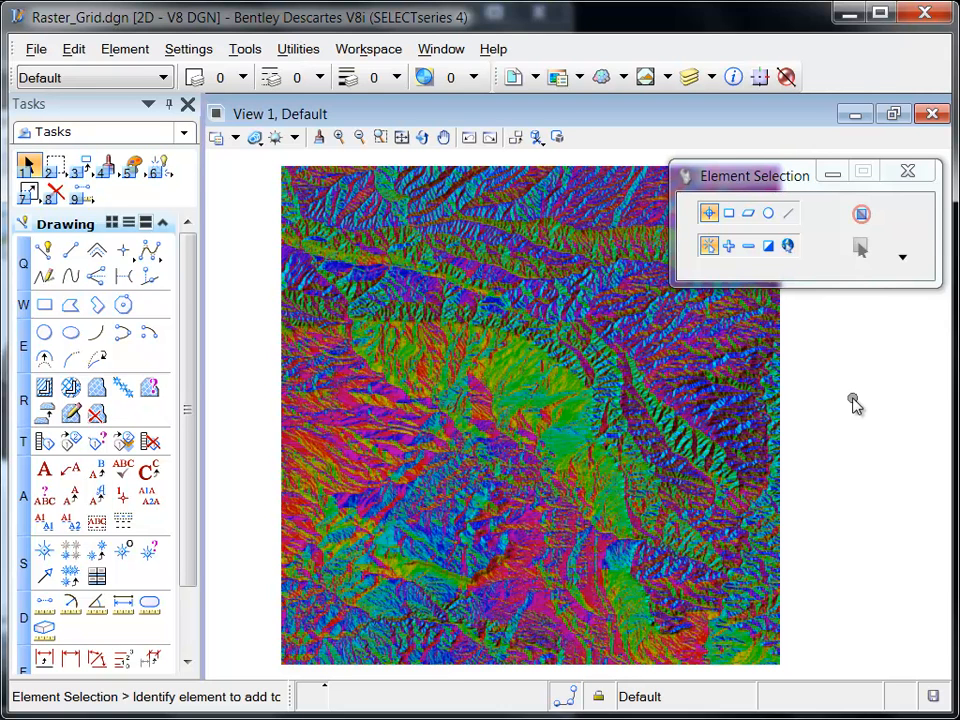
{"action": "mouse_move", "coordinate": [838, 398]}
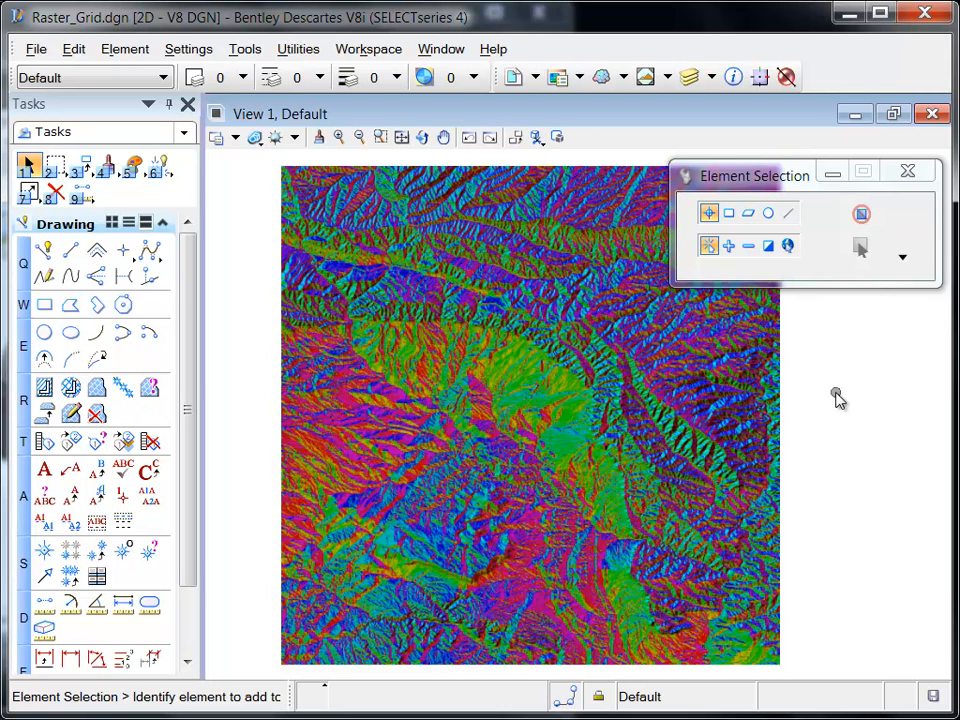
Step: Reopen Thematic settings for the raster and scroll the dialog down
{"action": "left_click", "coordinate": [558, 77]}
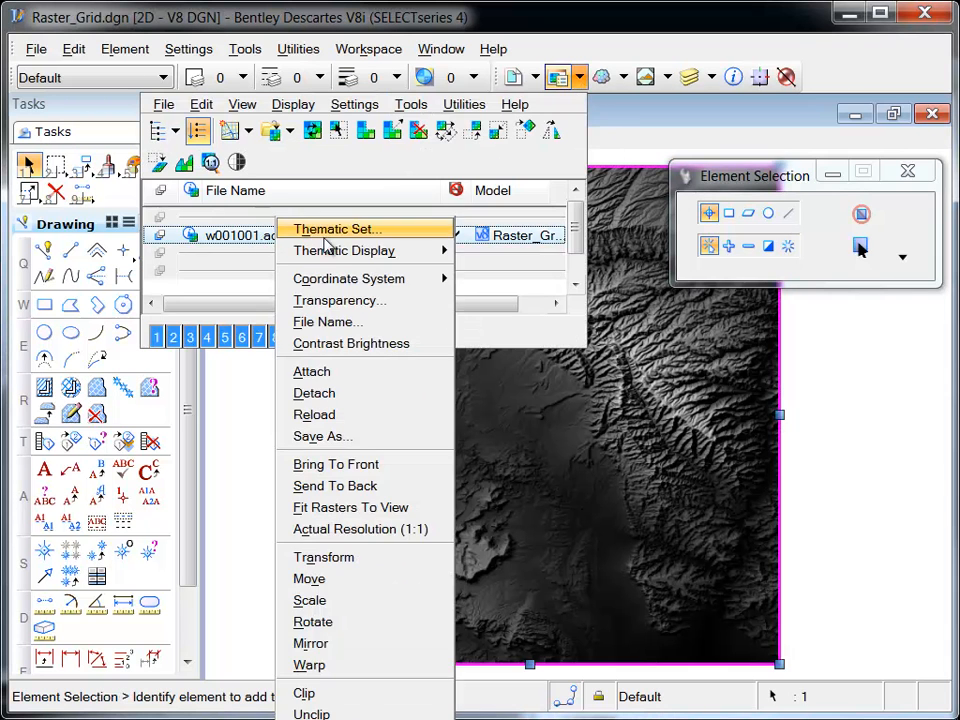
{"action": "left_click", "coordinate": [335, 229]}
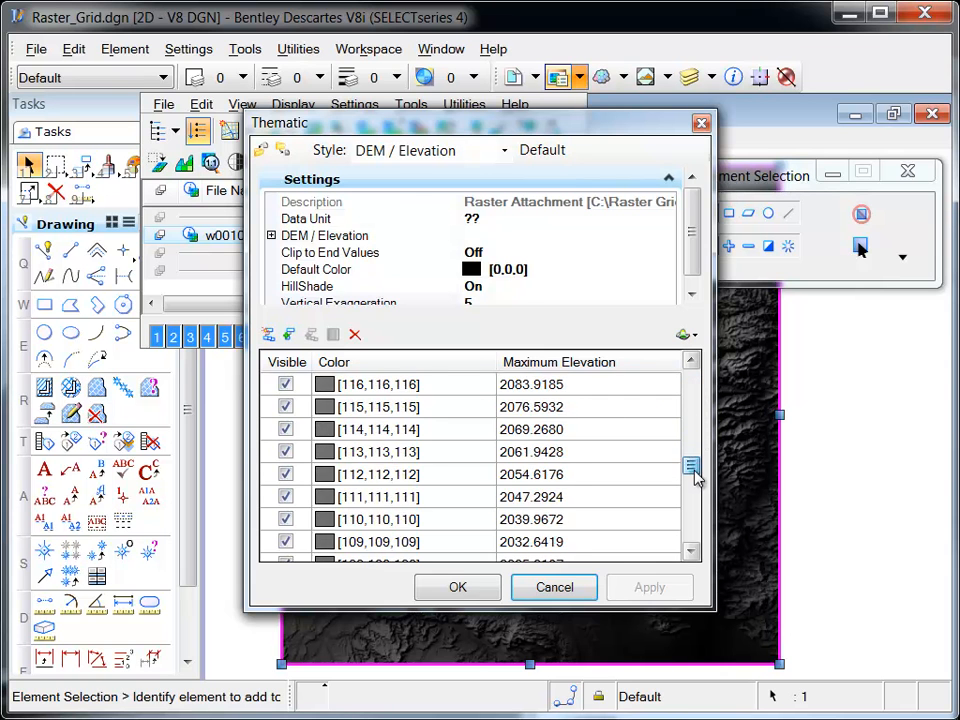
{"action": "scroll", "scroll_direction": "down", "scroll_amount": 3}
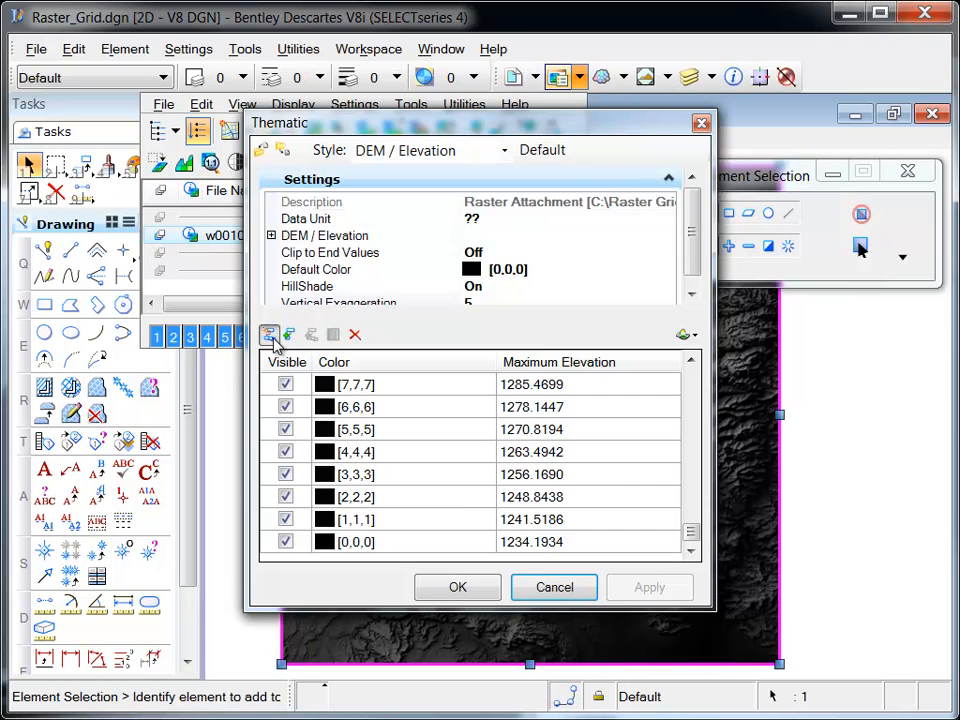
Step: Open the Class Generator for the DEM elevation classes
{"action": "left_click", "coordinate": [270, 334]}
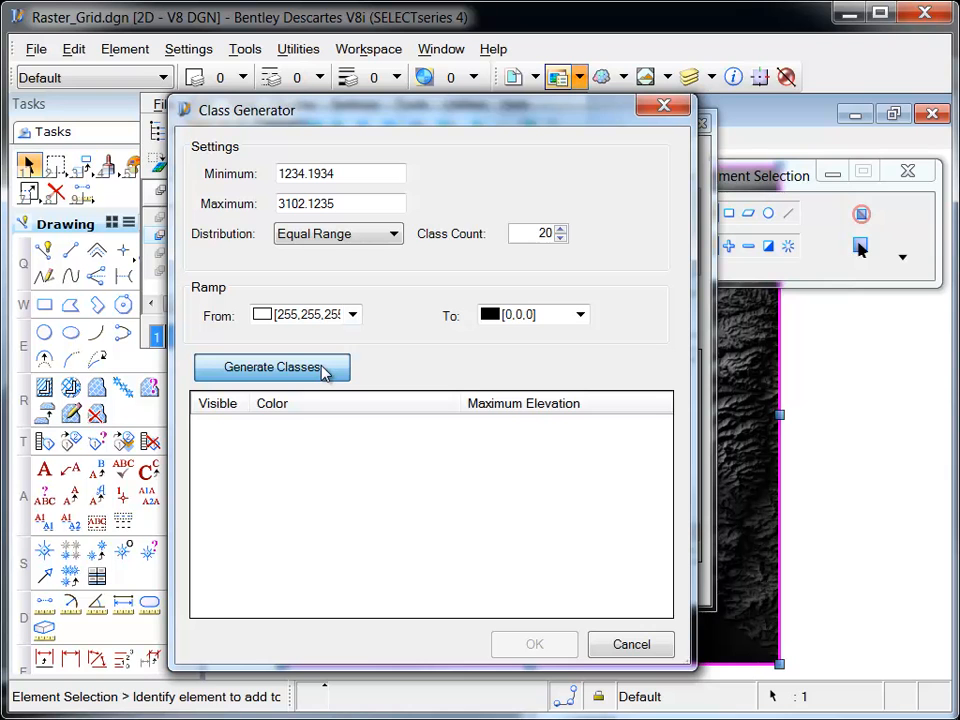
Step: Generate 20 grey classes from 1234.1934 to 3102.1235 and select the lowest ones
{"action": "left_click", "coordinate": [271, 367]}
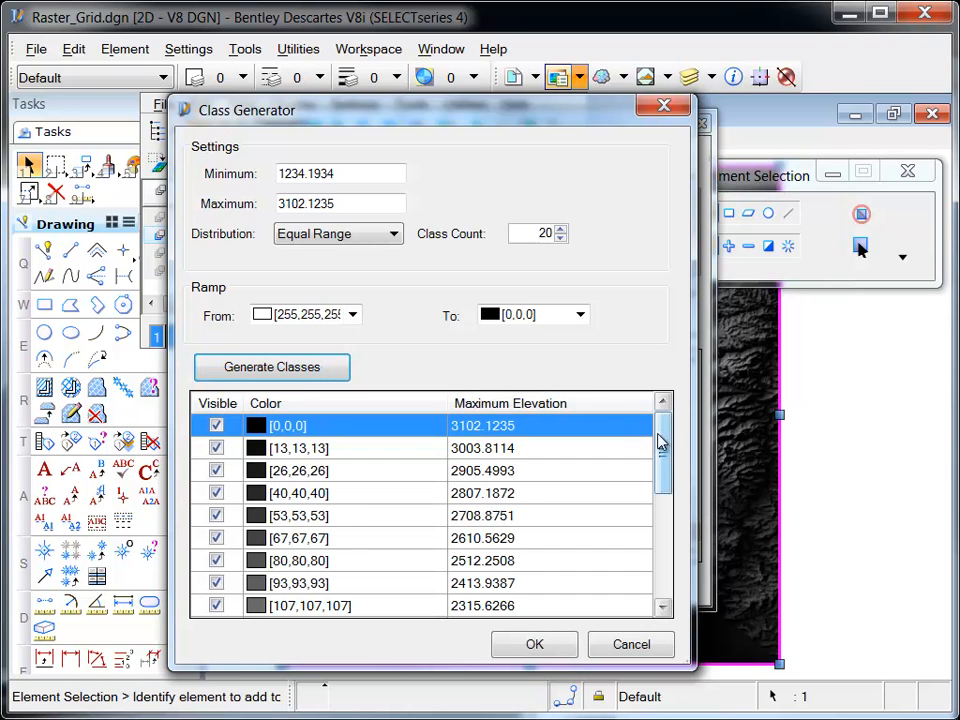
{"action": "scroll", "scroll_direction": "down", "scroll_amount": 3}
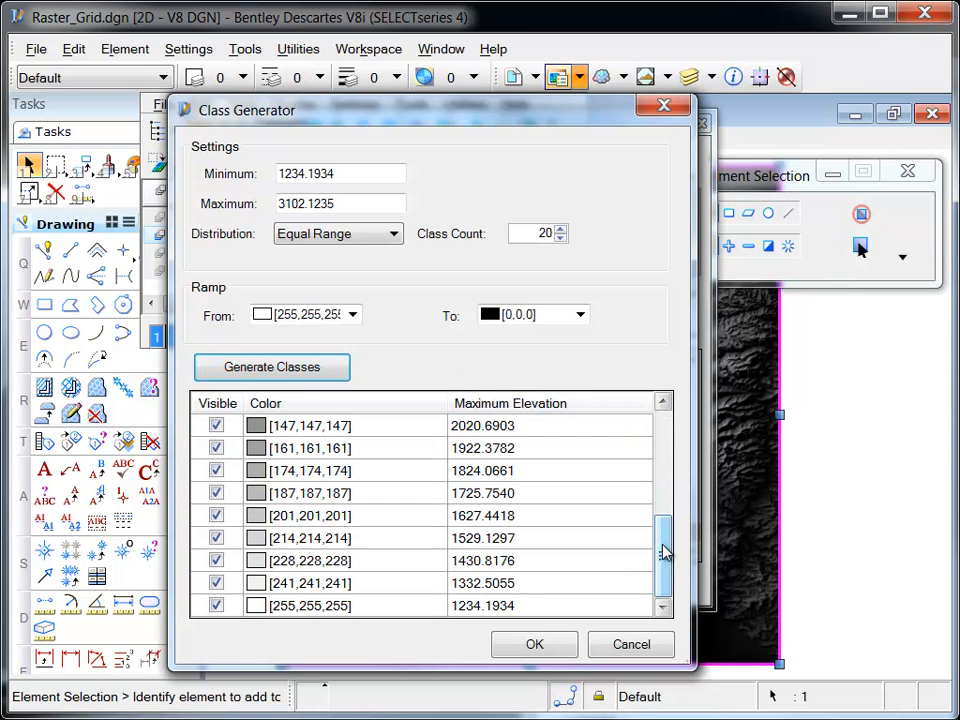
{"action": "mouse_move", "coordinate": [590, 537]}
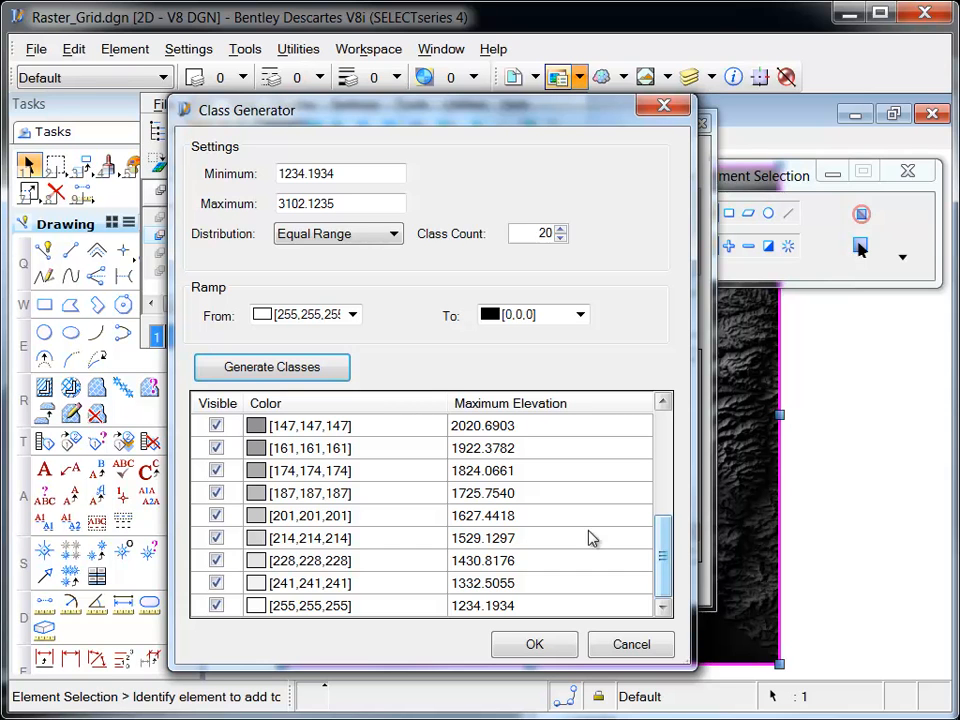
{"action": "left_click", "coordinate": [310, 605]}
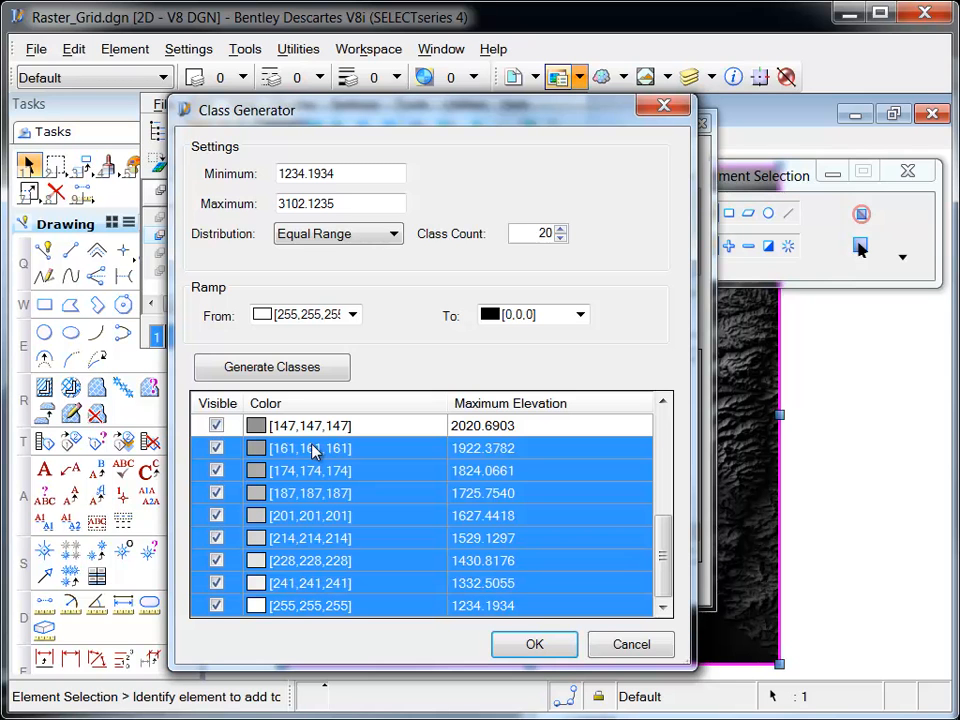
Step: Ramp the selected low classes' colours from dark green to yellow
{"action": "right_click", "coordinate": [313, 448]}
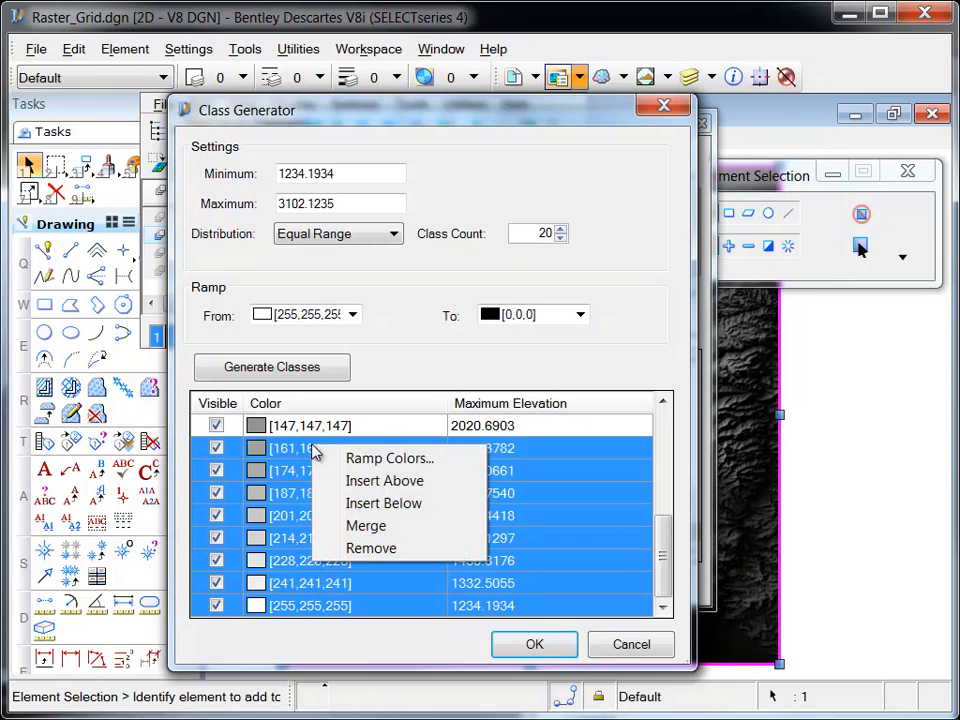
{"action": "left_click", "coordinate": [389, 458]}
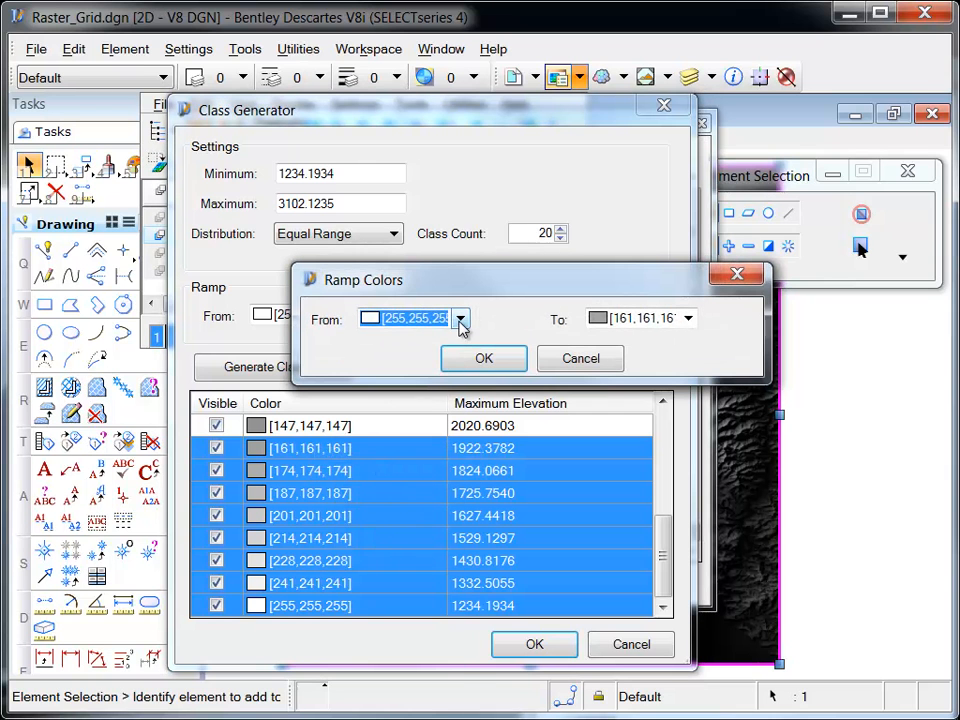
{"action": "left_click", "coordinate": [460, 318]}
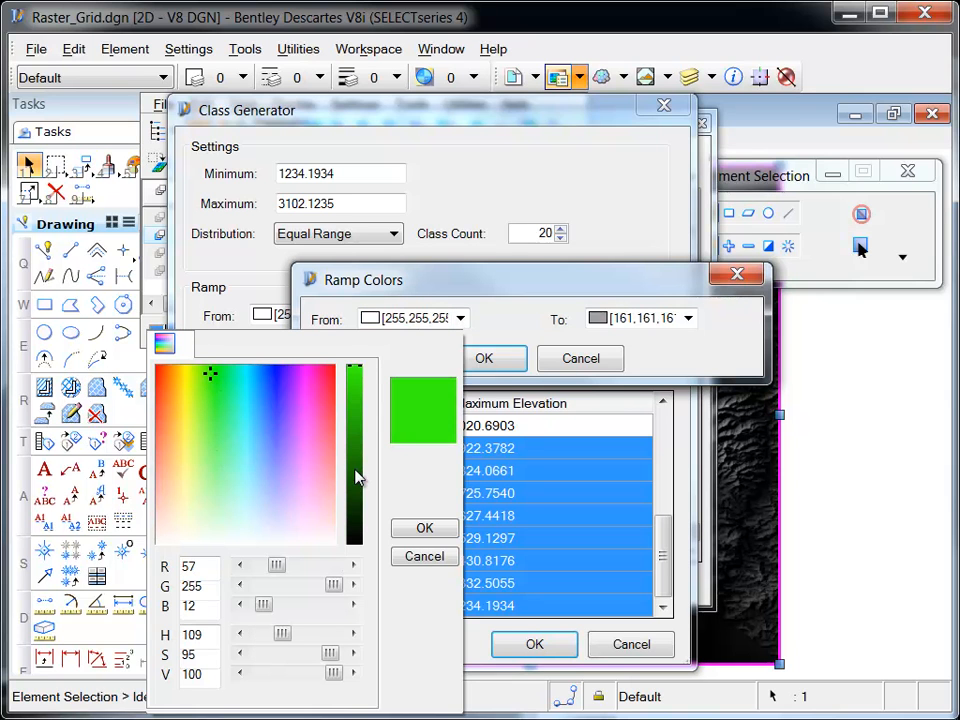
{"action": "left_click", "coordinate": [424, 528]}
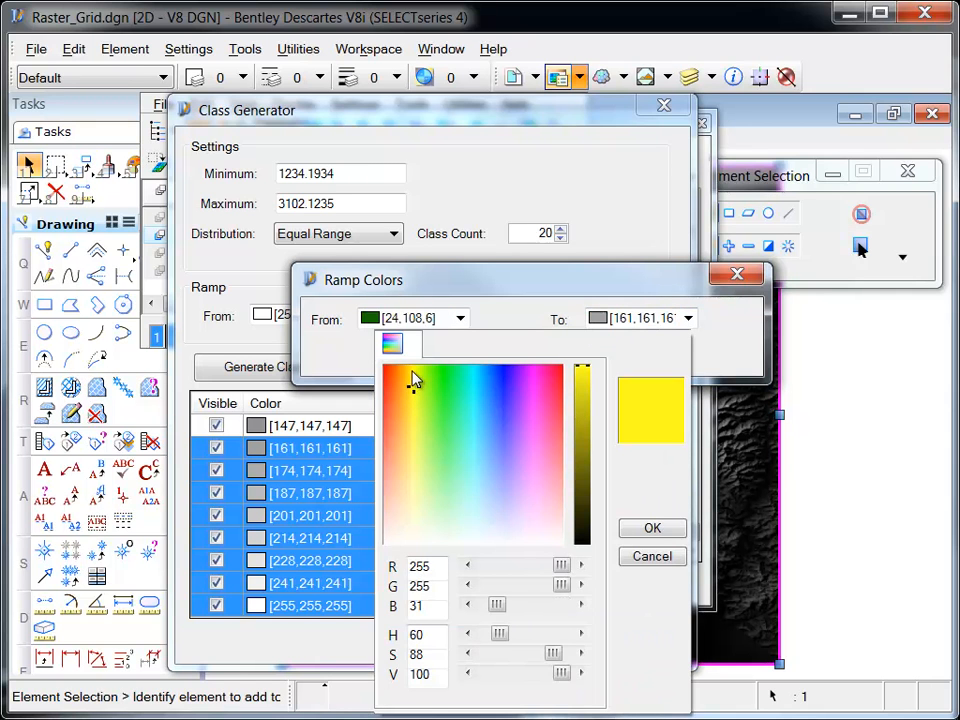
{"action": "left_click", "coordinate": [652, 528]}
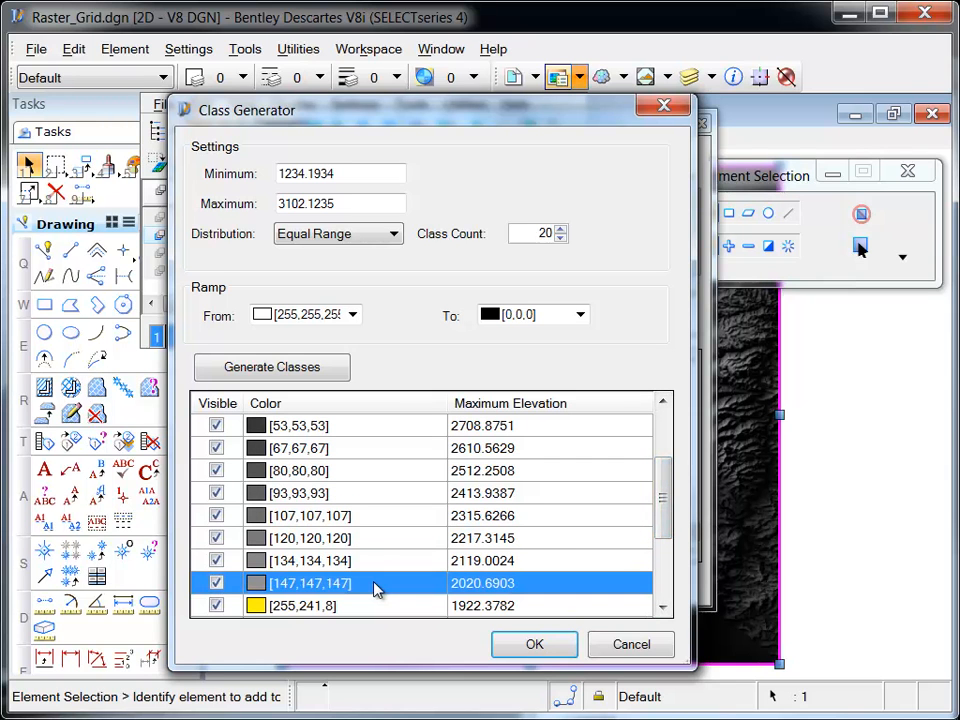
{"action": "mouse_move", "coordinate": [323, 453]}
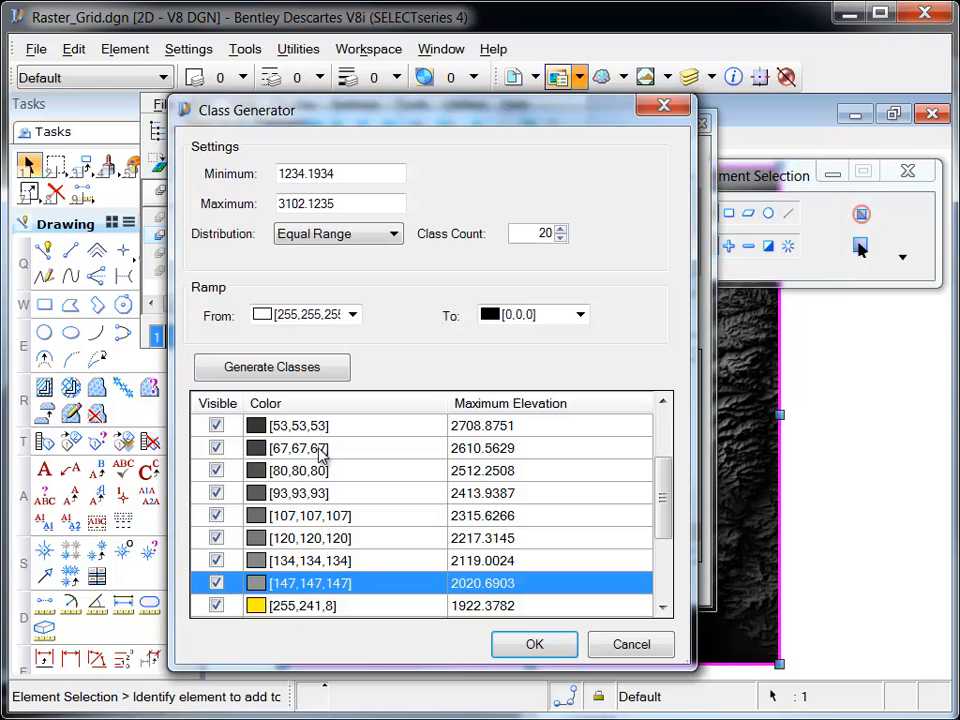
Step: Ramp classes 2020.6903 to 2708.8751 from golden yellow to brown
{"action": "right_click", "coordinate": [298, 448]}
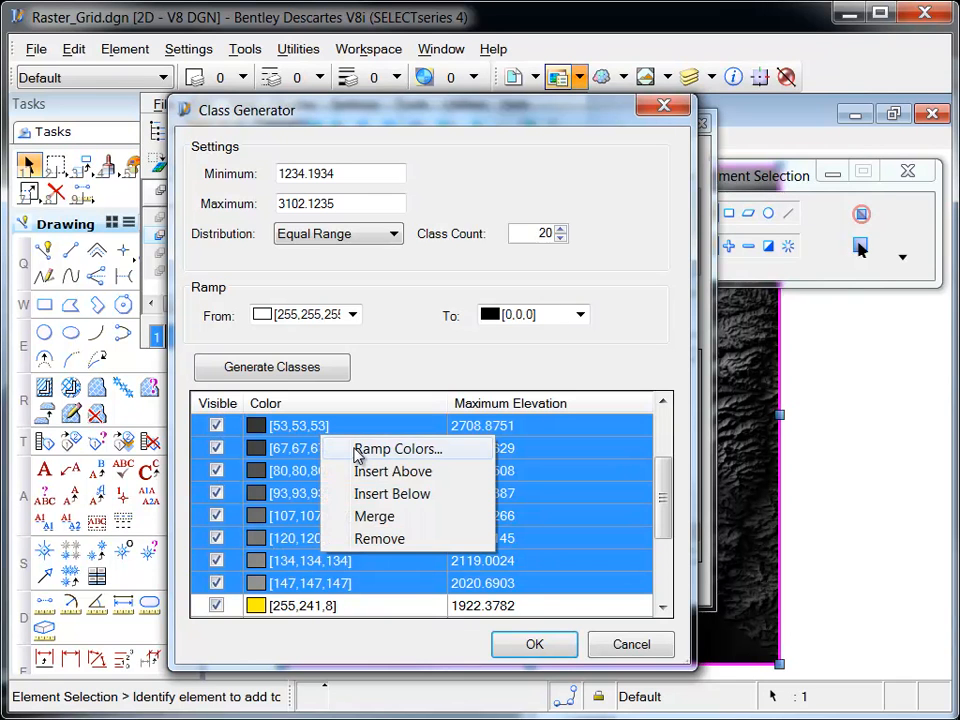
{"action": "left_click", "coordinate": [397, 448]}
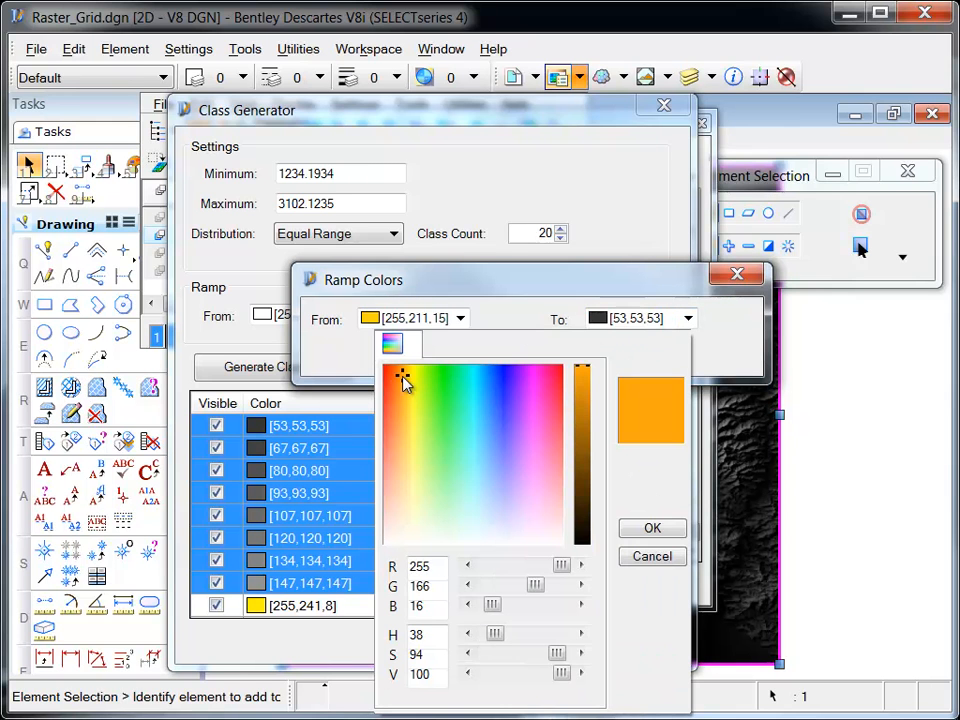
{"action": "left_click_drag", "start_coordinate": [583, 375], "coordinate": [583, 452]}
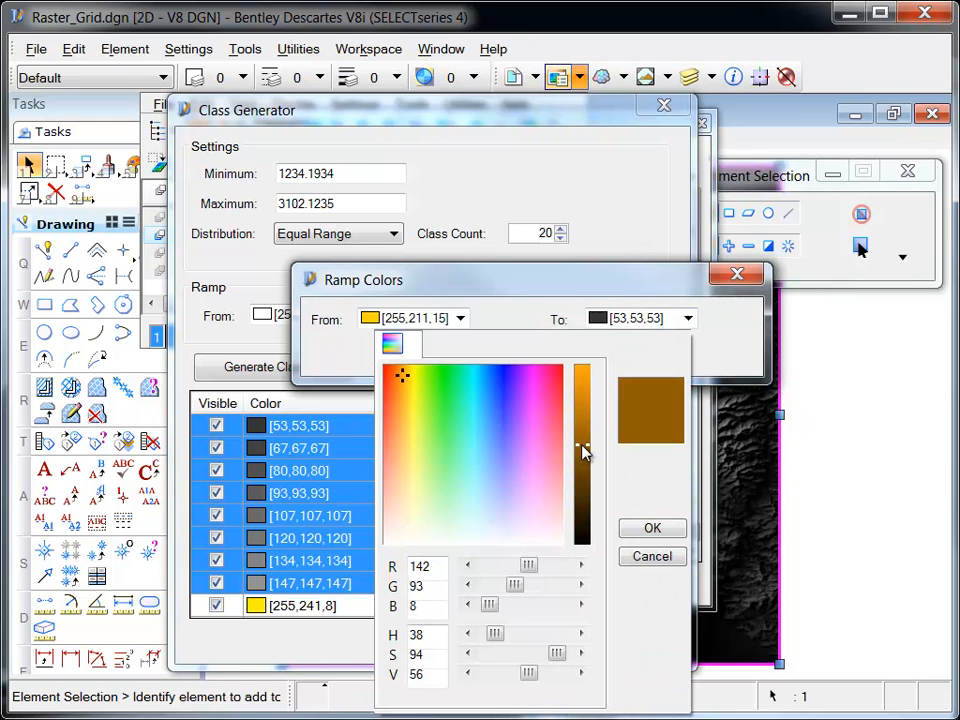
{"action": "left_click", "coordinate": [652, 528]}
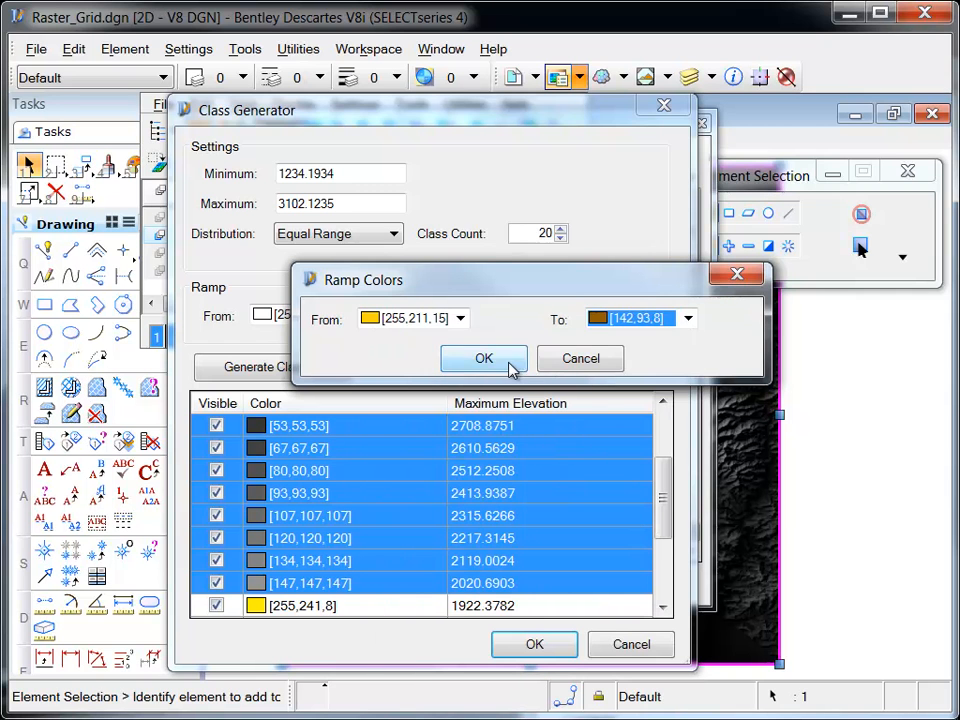
{"action": "left_click", "coordinate": [483, 358]}
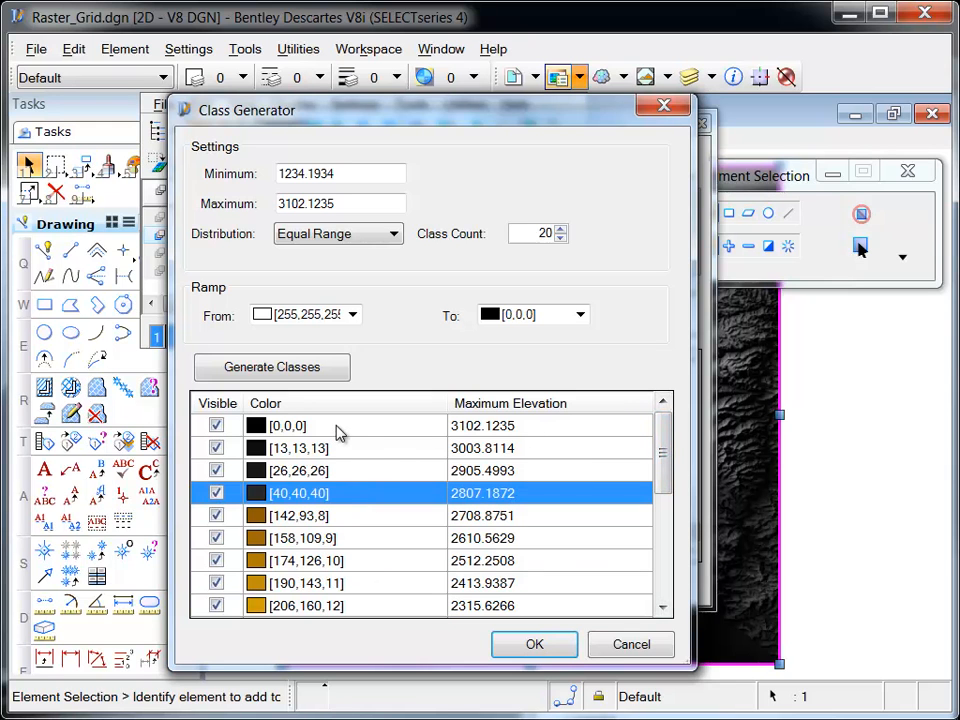
Step: Ramp the top four elevation classes from brown to white and apply the gradient
{"action": "right_click", "coordinate": [337, 432]}
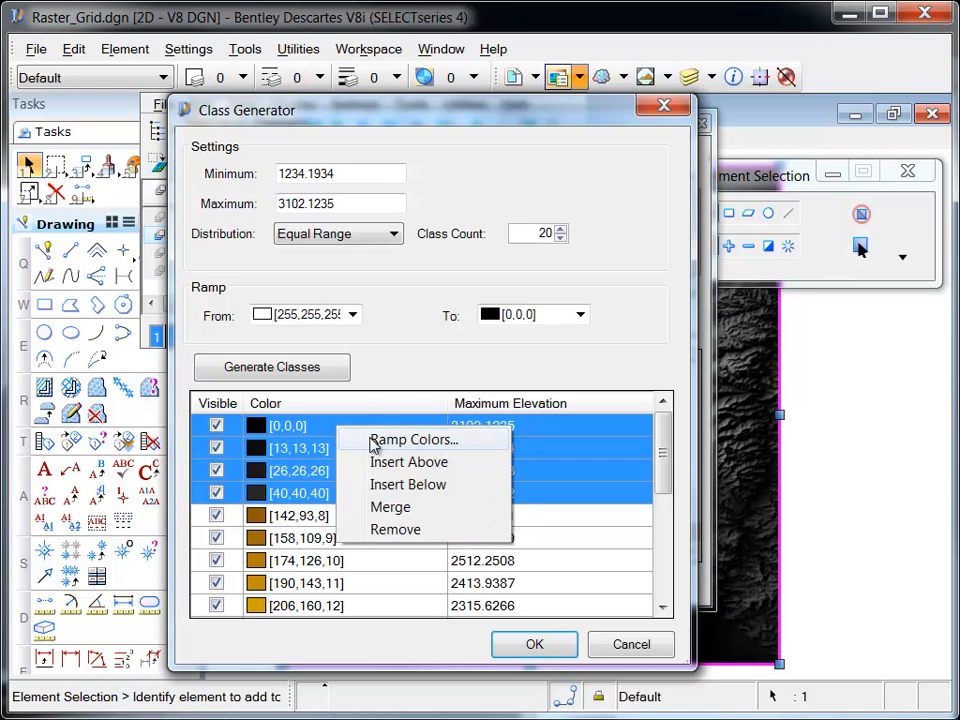
{"action": "left_click", "coordinate": [413, 440]}
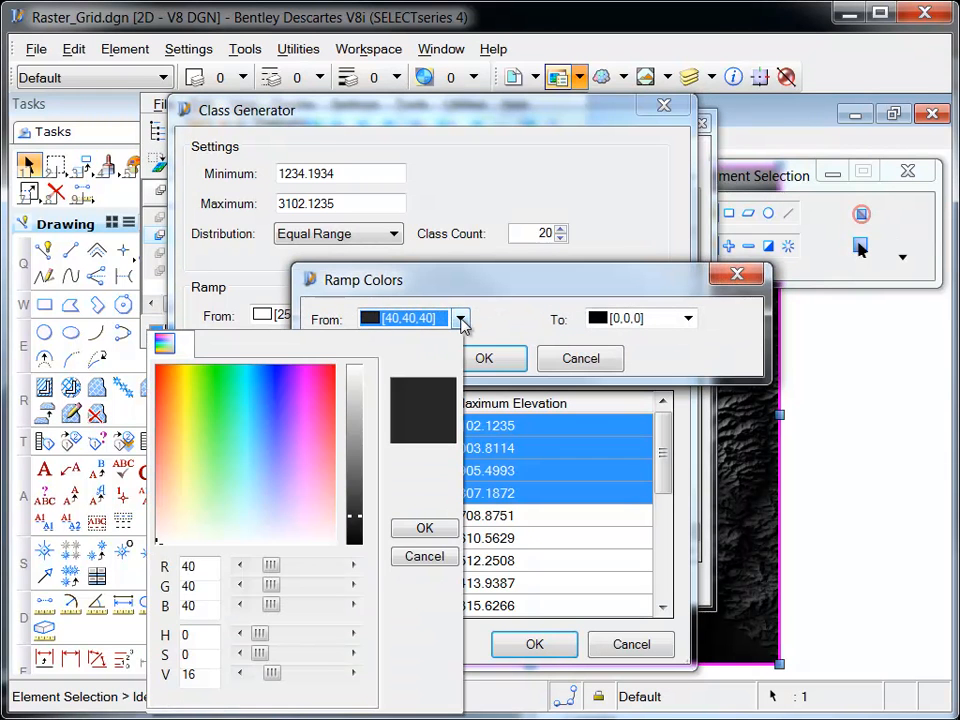
{"action": "left_click", "coordinate": [175, 383]}
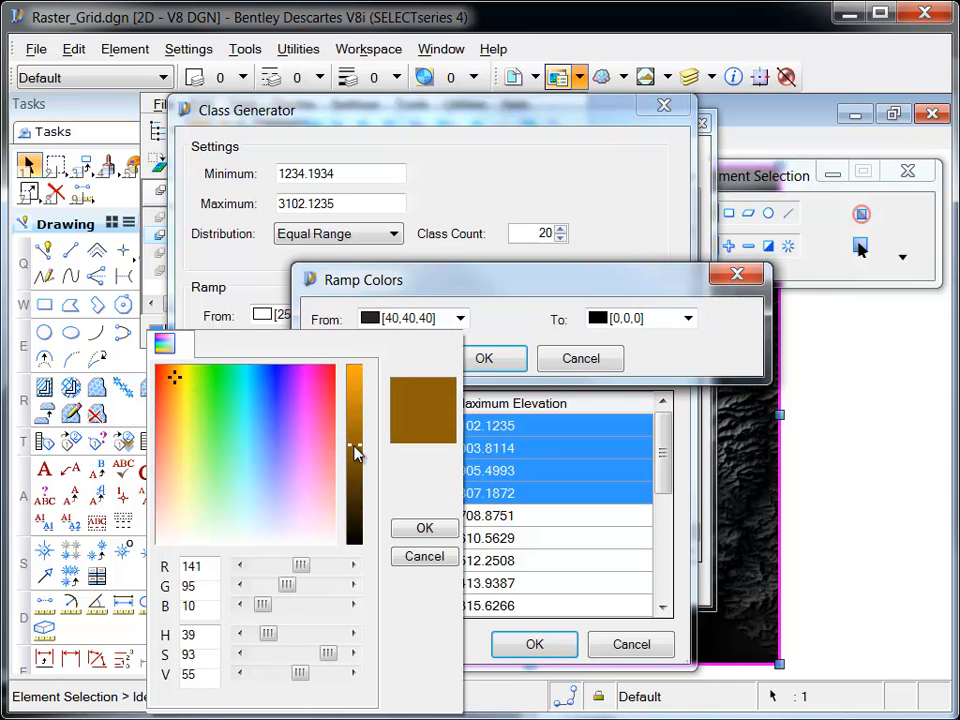
{"action": "left_click", "coordinate": [424, 527]}
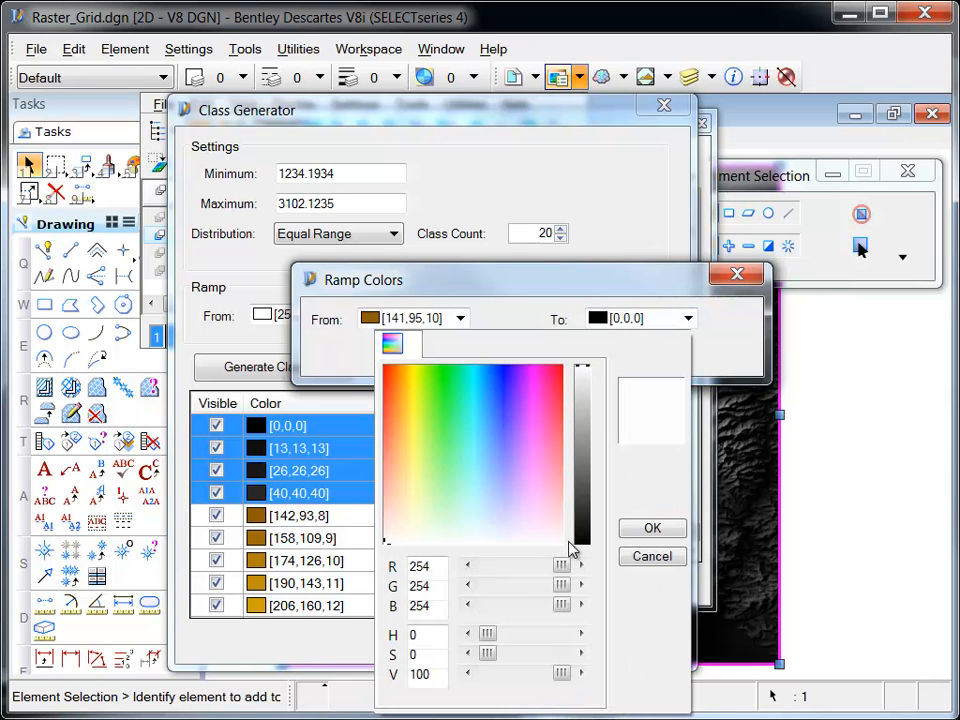
{"action": "left_click", "coordinate": [651, 528]}
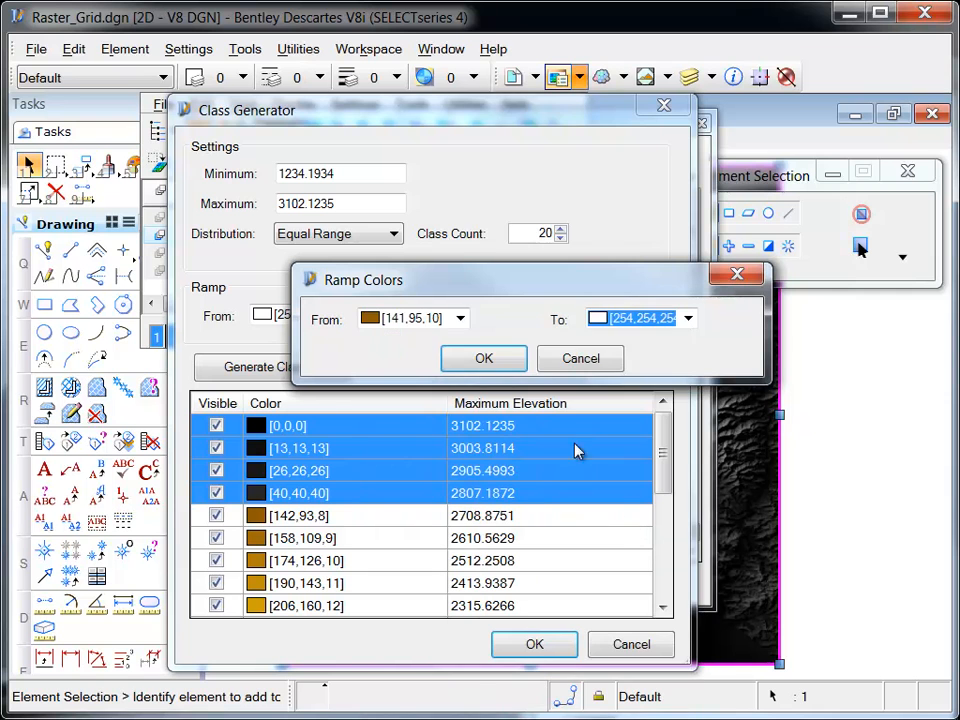
{"action": "left_click", "coordinate": [483, 358]}
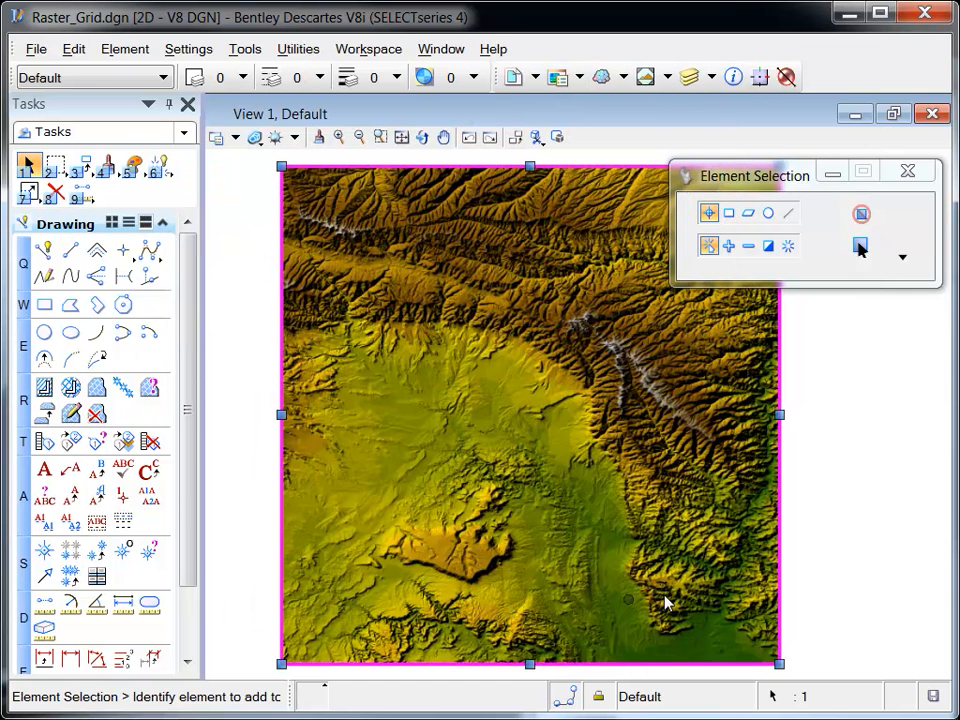
{"action": "mouse_move", "coordinate": [820, 530]}
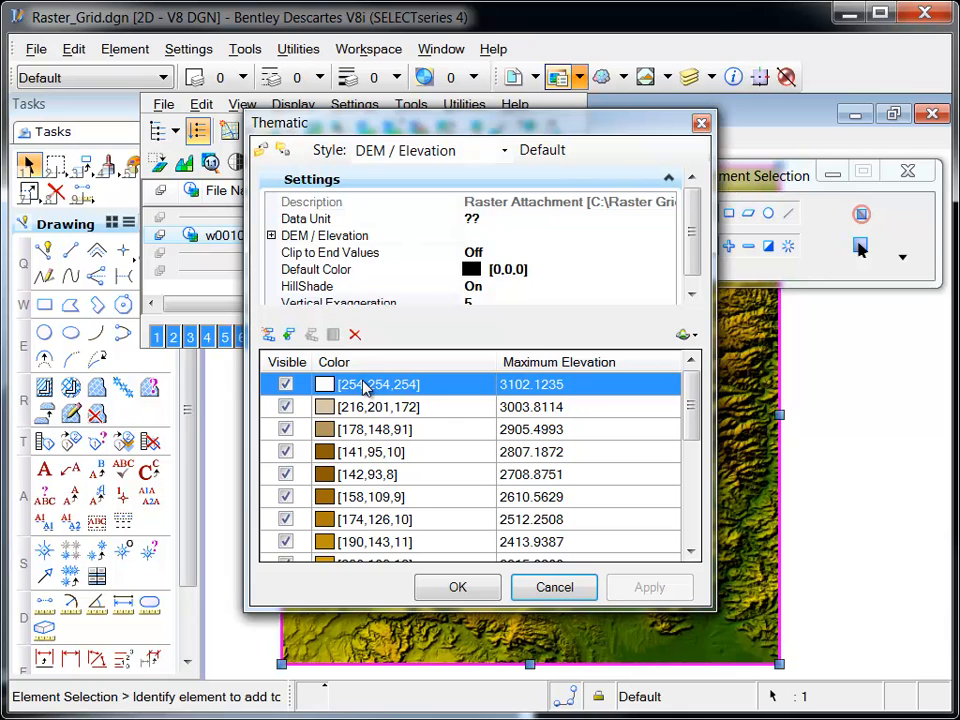
{"action": "mouse_move", "coordinate": [365, 520]}
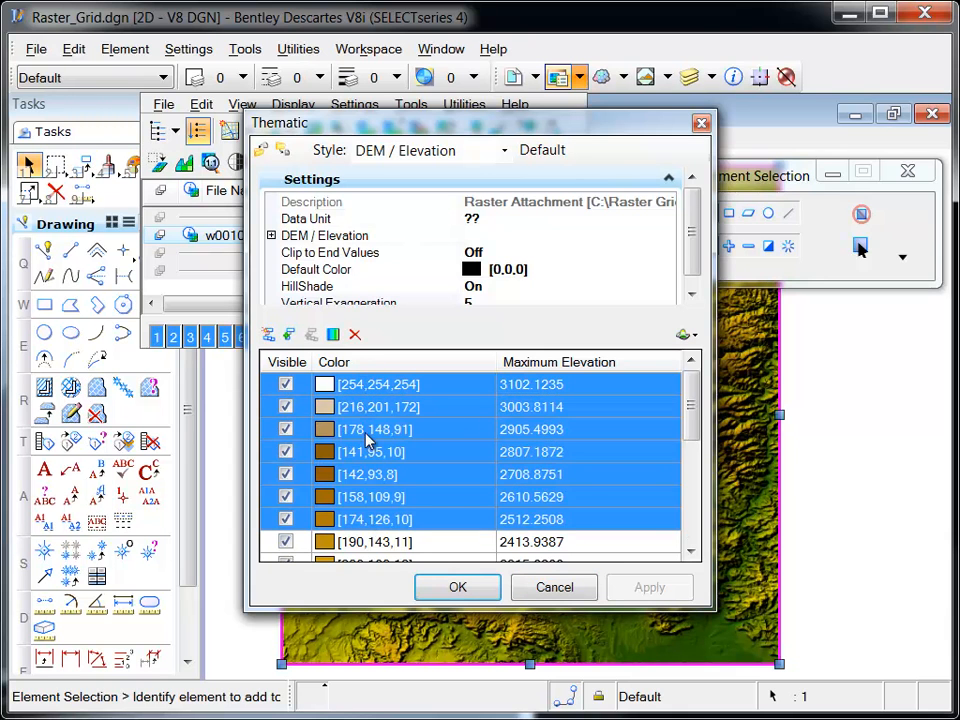
Step: Show the context menu for the seven highest classes, from white at 3102.1235 down through brown
{"action": "right_click", "coordinate": [374, 429]}
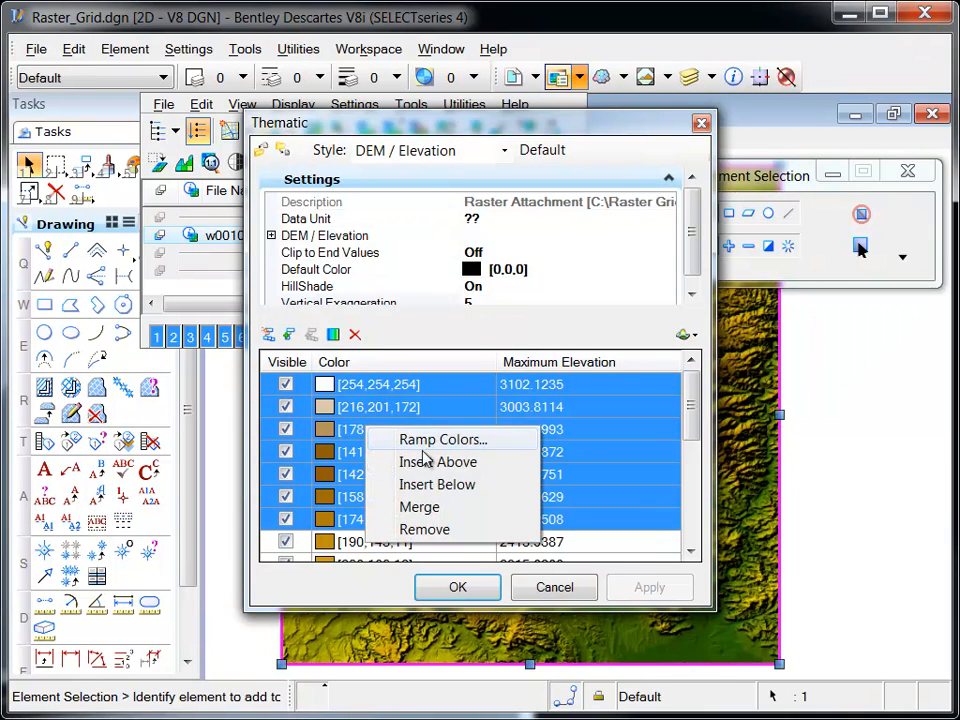